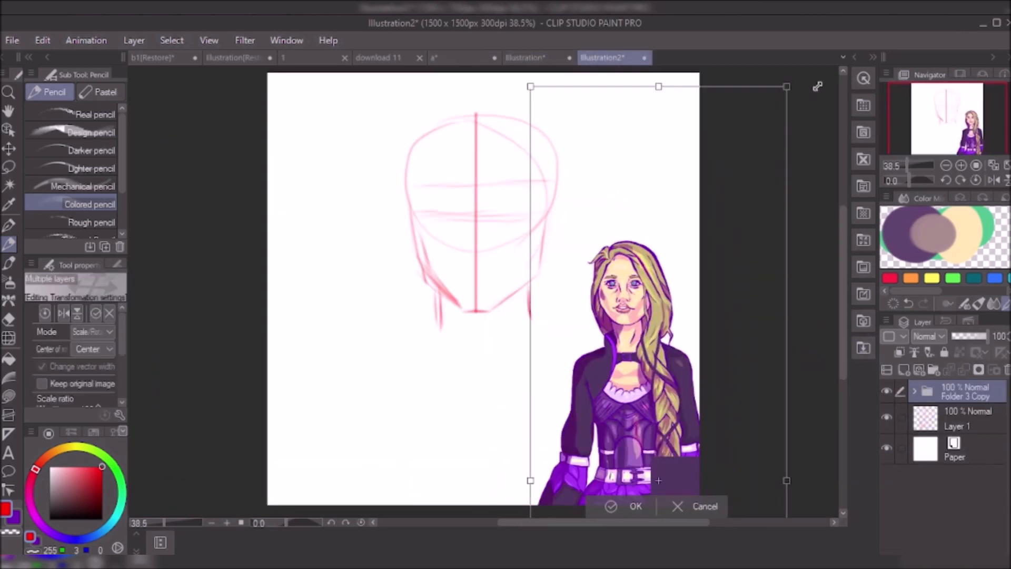
Confirm the Scale/Rotate that shrinks the girl reference into the bottom-right corner.
{"action": "left_click", "coordinate": [634, 506]}
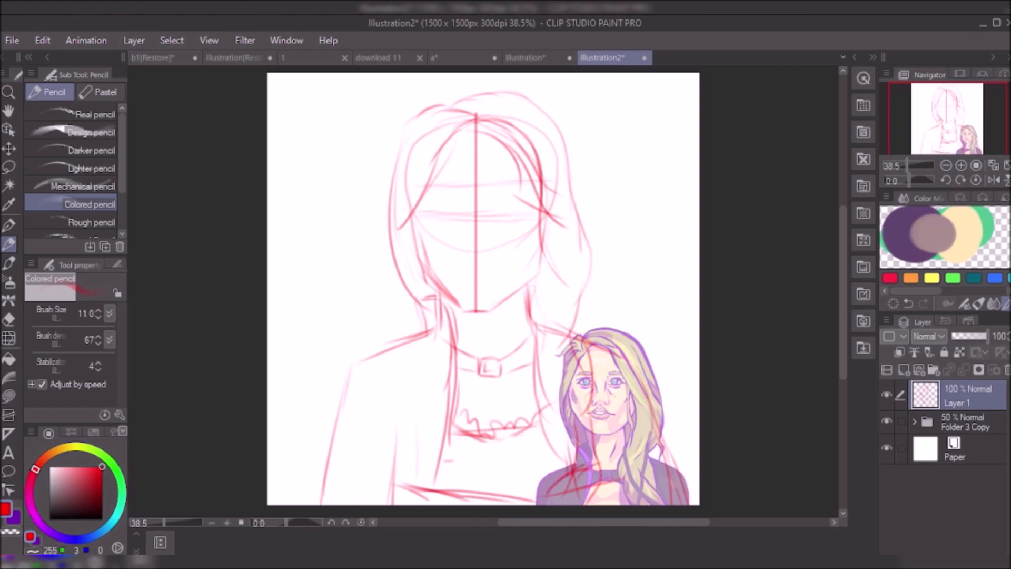
Sketch the closed eyes with the Colored pencil, reposition them, and erase stray lines.
{"action": "left_click", "coordinate": [887, 420]}
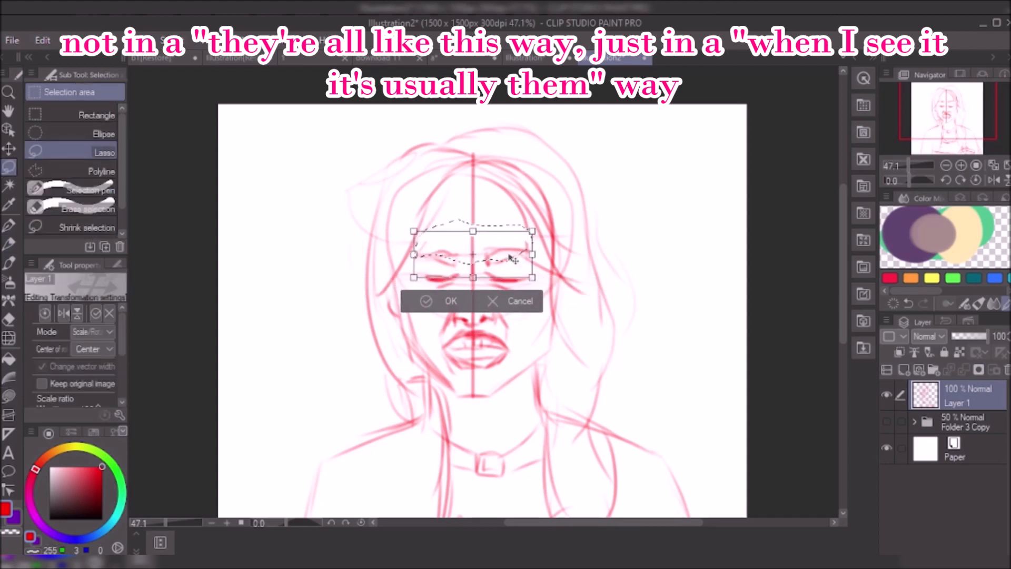
{"action": "left_click", "coordinate": [449, 301]}
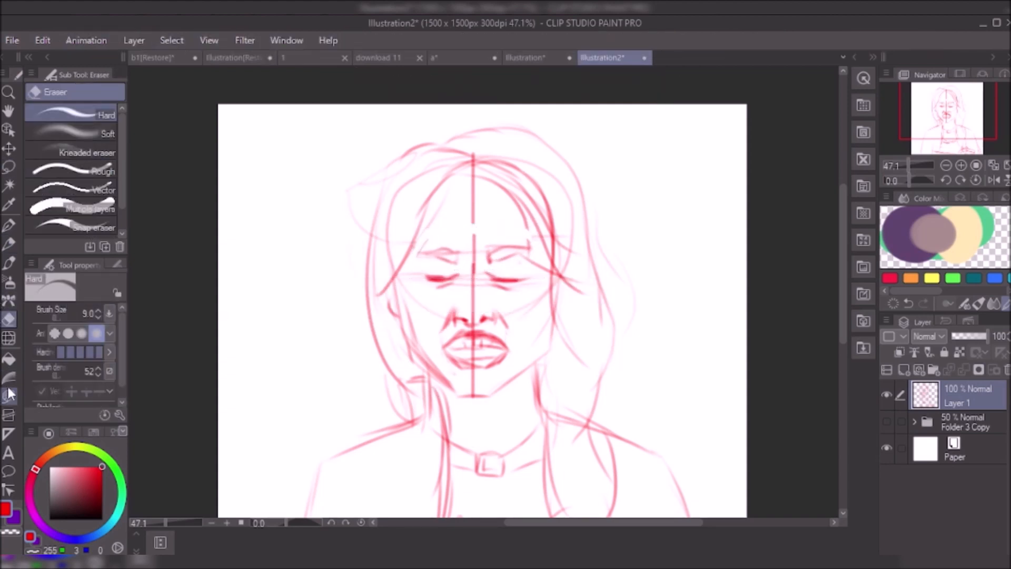
{"action": "left_click", "coordinate": [10, 243]}
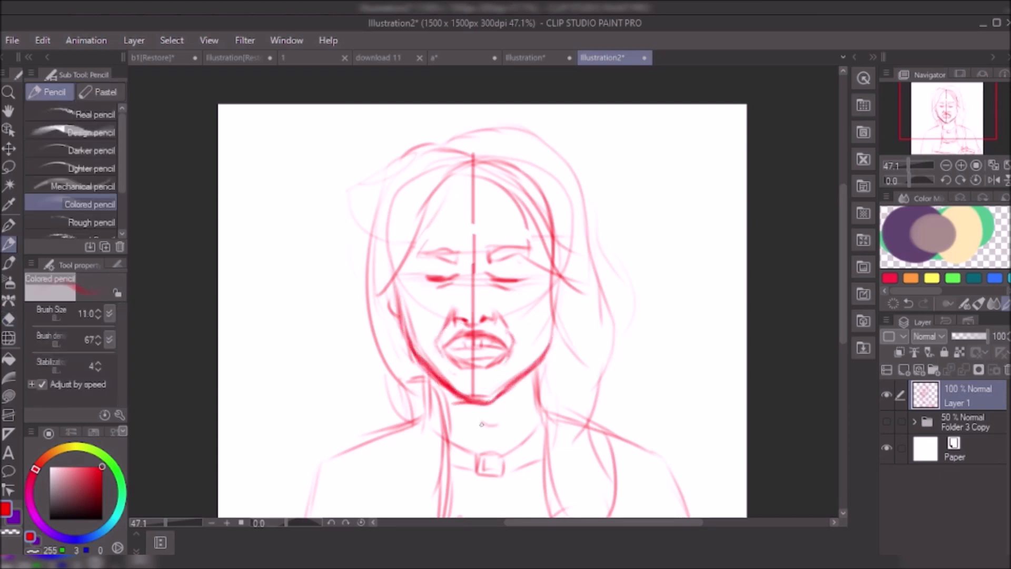
{"action": "left_click", "coordinate": [887, 423]}
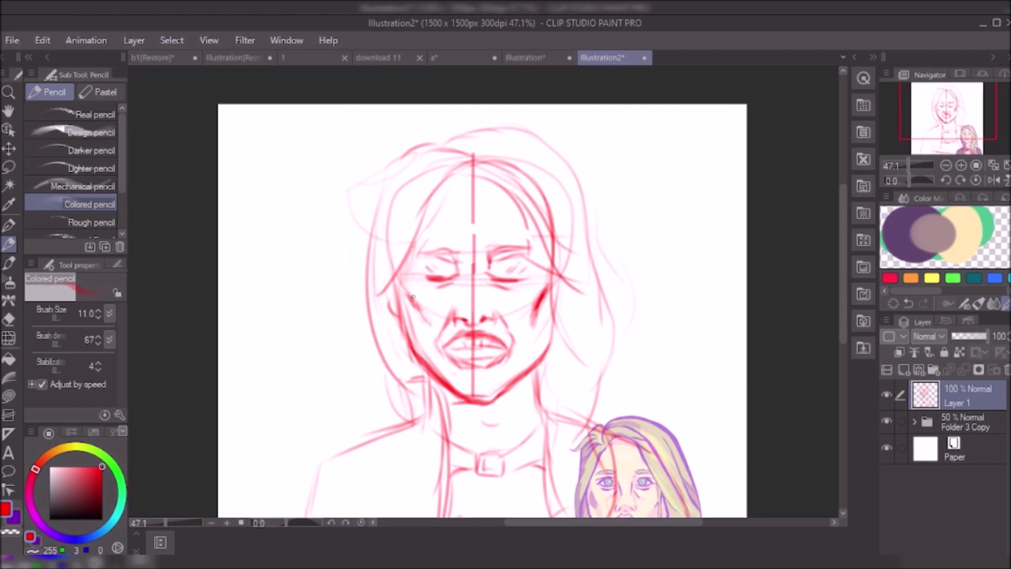
Lasso the nose, adjust its position, and continue the mouth and jawline.
{"action": "left_click", "coordinate": [10, 167]}
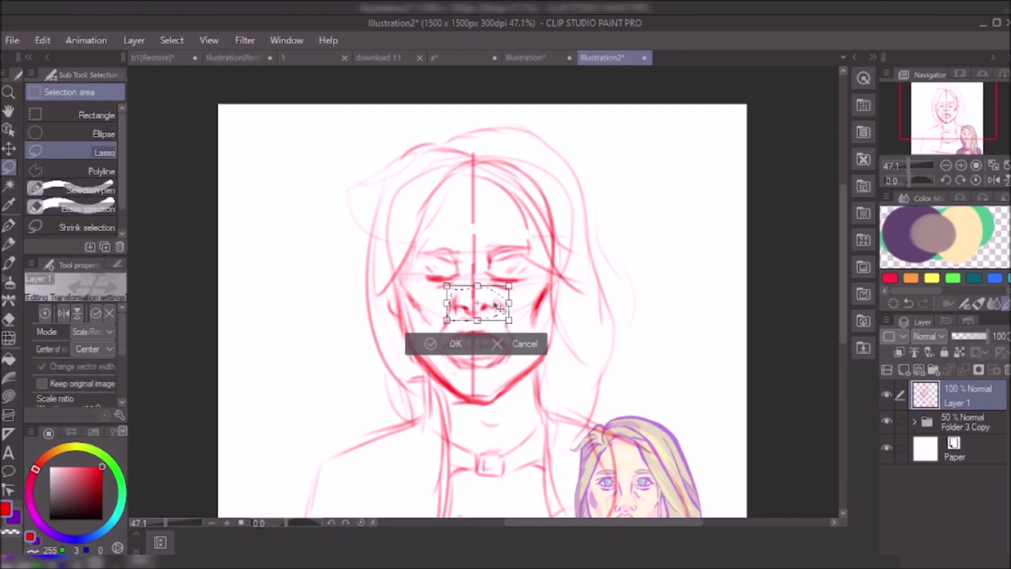
{"action": "left_click", "coordinate": [455, 343]}
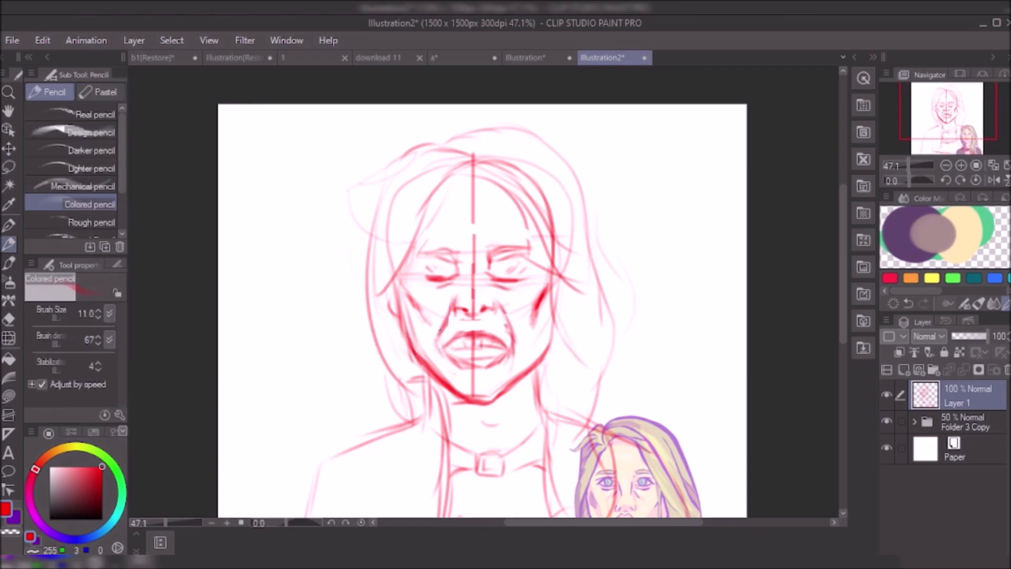
{"action": "scroll", "scroll_direction": "down", "scroll_amount": 3}
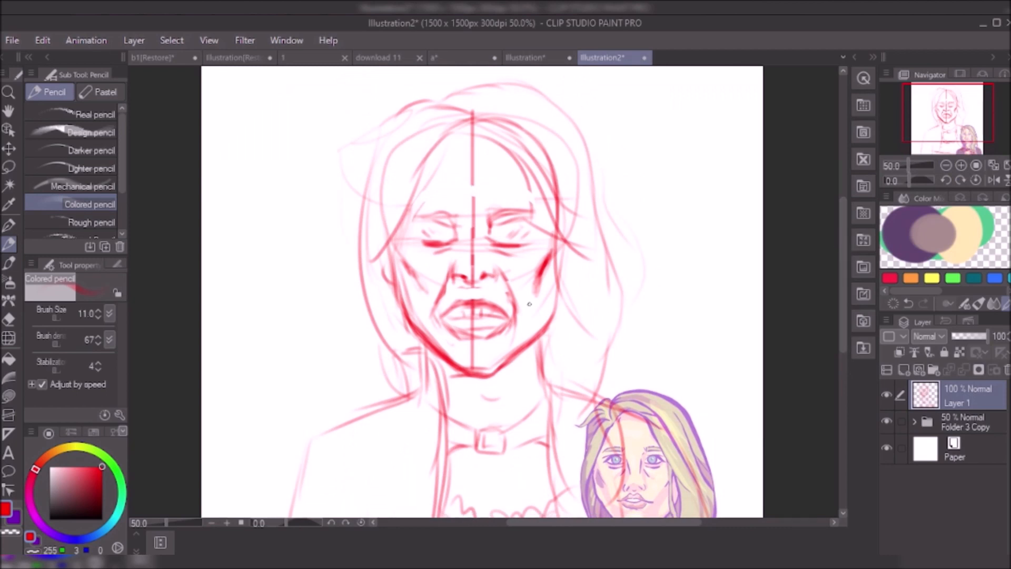
{"action": "scroll", "scroll_direction": "down", "scroll_amount": 3}
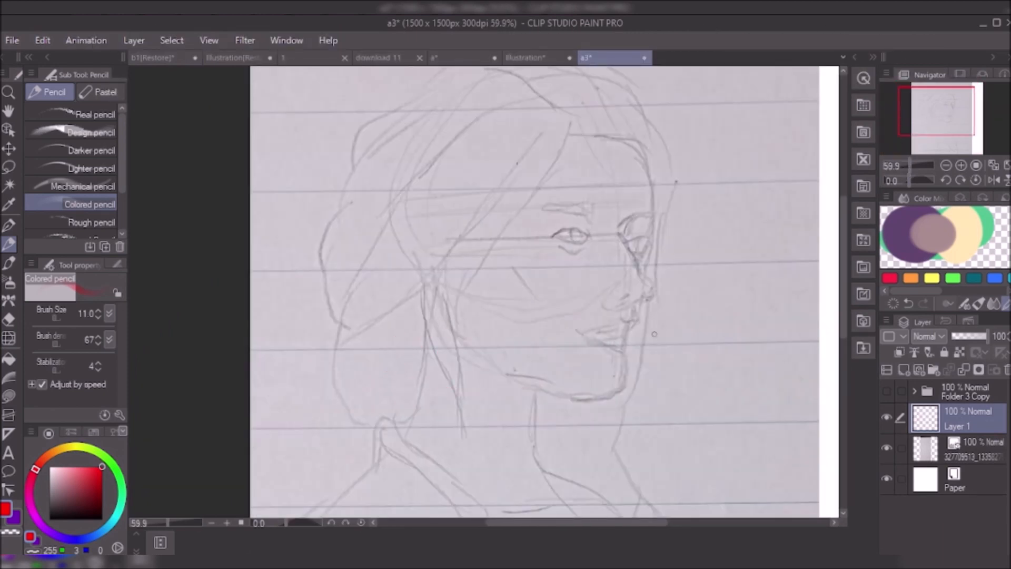
Narrow the pencil sketch's canvas width to 1176 via Change Canvas Size.
{"action": "double_click", "coordinate": [974, 452]}
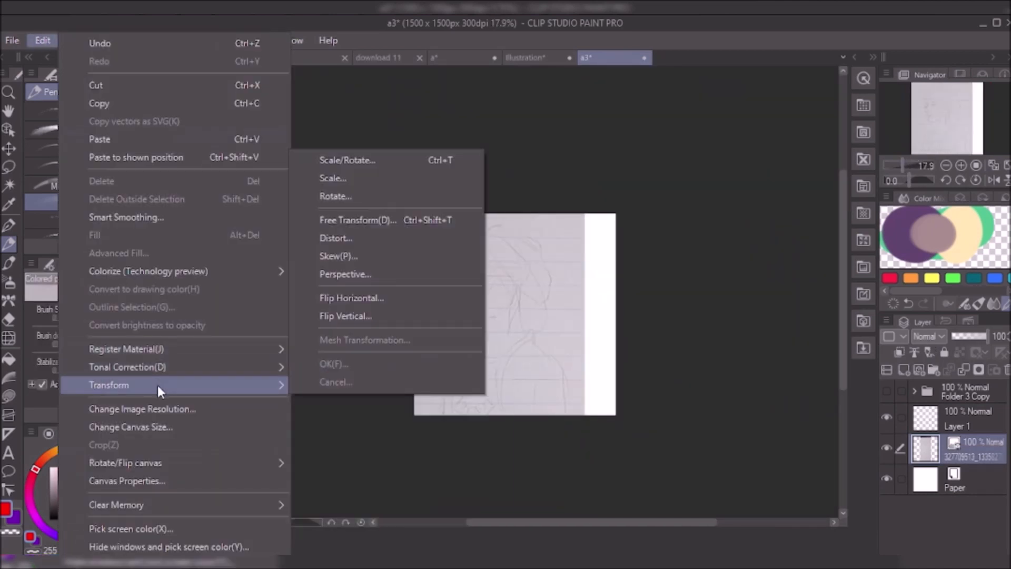
{"action": "left_click", "coordinate": [131, 426]}
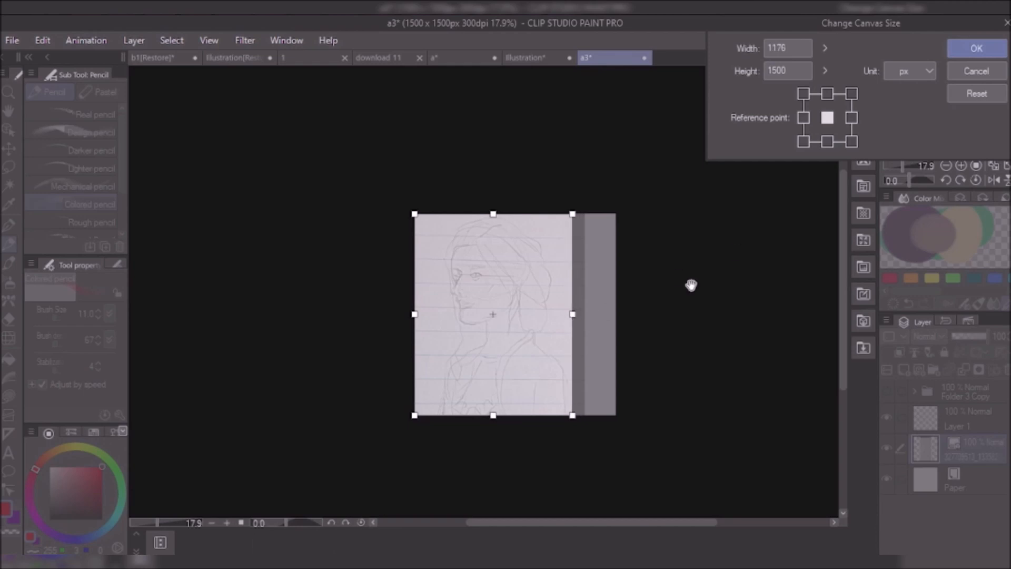
{"action": "left_click", "coordinate": [976, 48]}
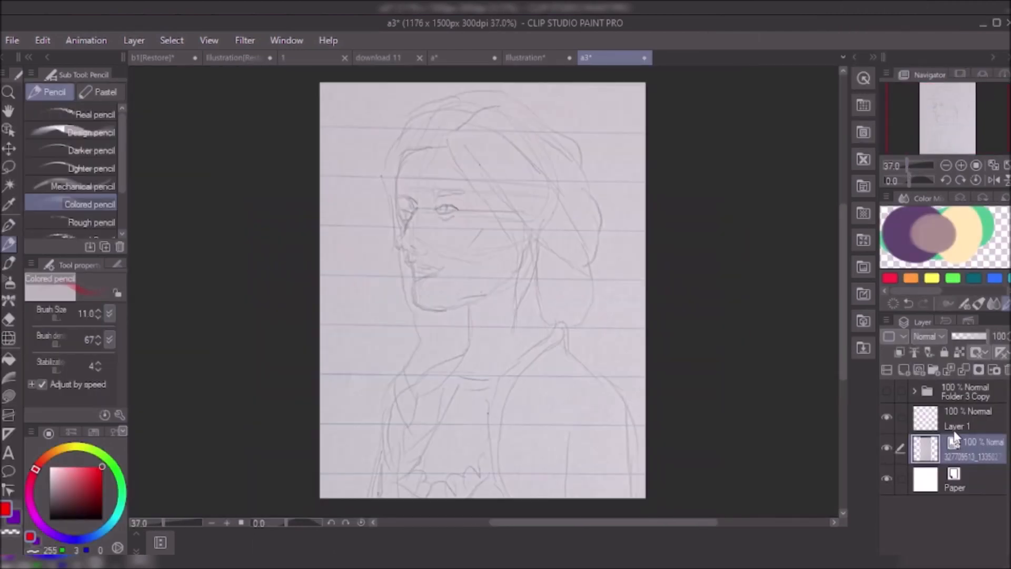
Lasso the head and rotate it with Scale/Rotate so the girl looks upward.
{"action": "left_click", "coordinate": [134, 40]}
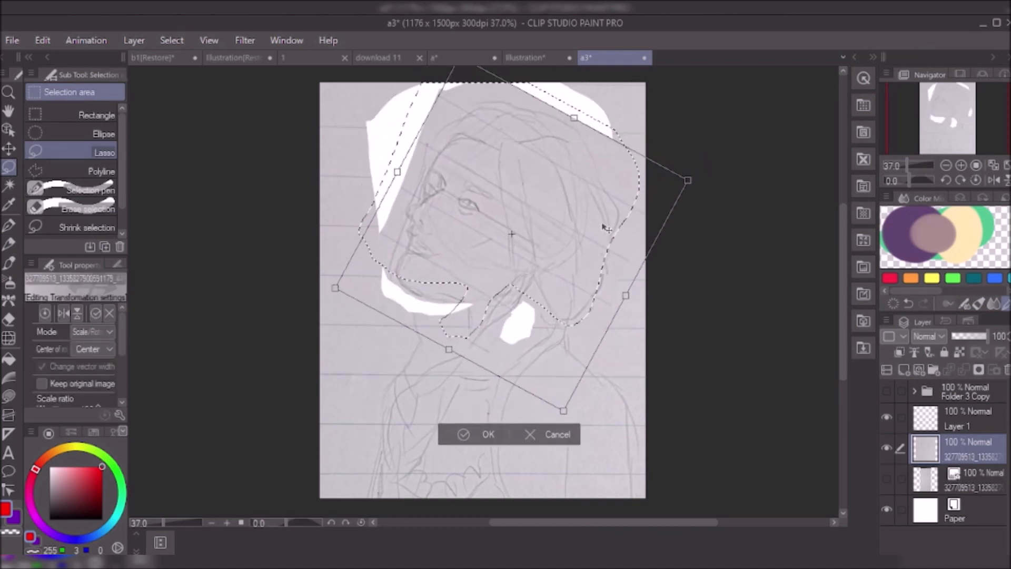
{"action": "left_click", "coordinate": [488, 434]}
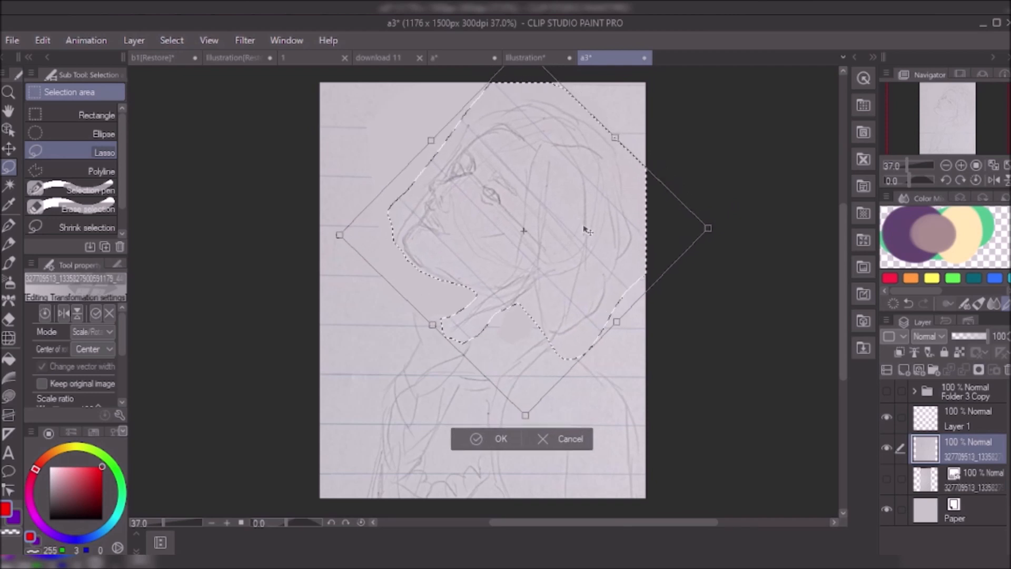
{"action": "left_click", "coordinate": [501, 438]}
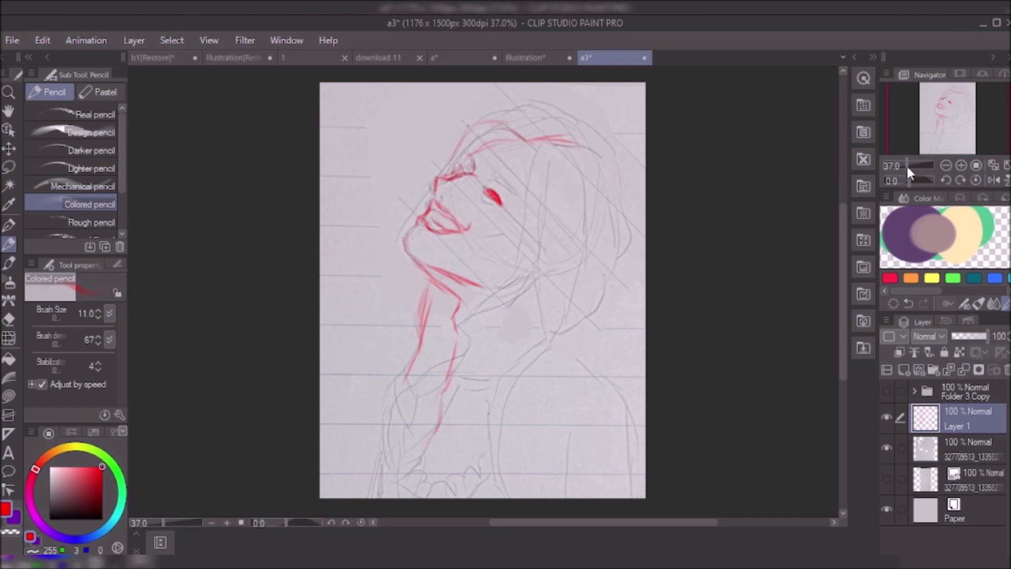
Trace the face in red, reshape the mouth with a lasso transform, and erase strays.
{"action": "left_click", "coordinate": [960, 165]}
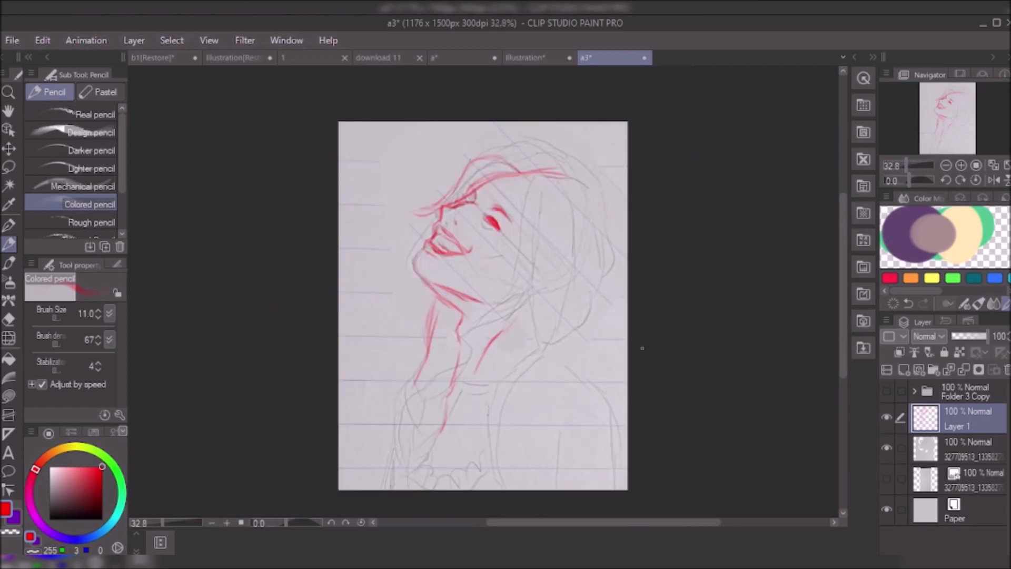
{"action": "left_click", "coordinate": [10, 168]}
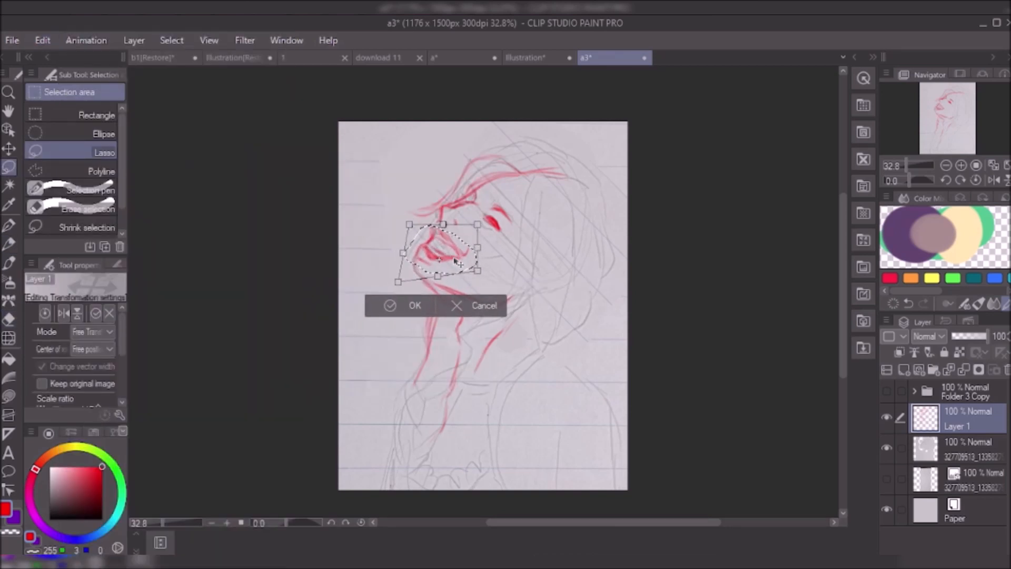
{"action": "left_click", "coordinate": [415, 305]}
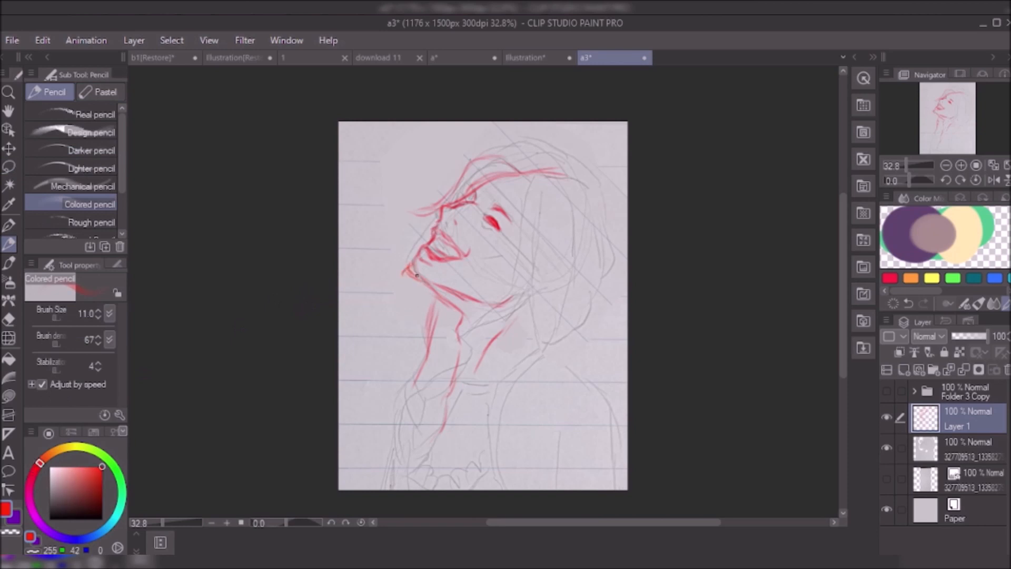
{"action": "left_click", "coordinate": [9, 318]}
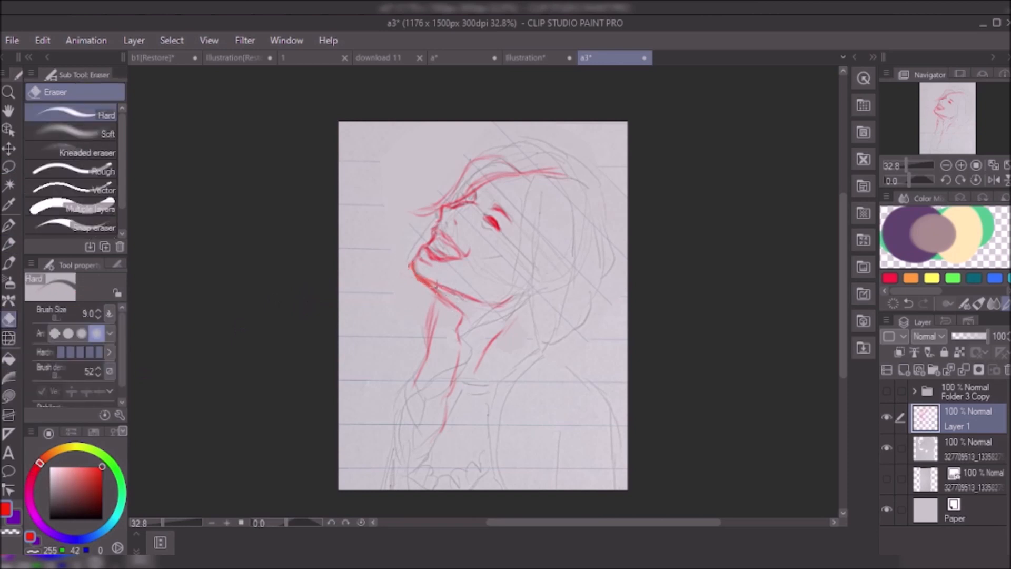
{"action": "left_click", "coordinate": [10, 244]}
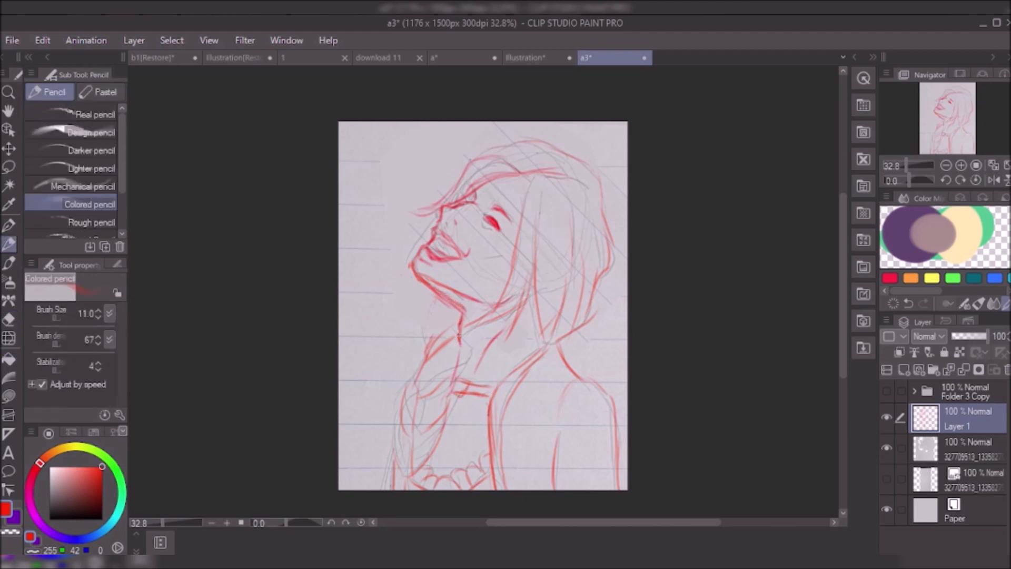
Trace hair, neck and shoulders, hiding the photographed pencil sketch beneath.
{"action": "left_click", "coordinate": [9, 244]}
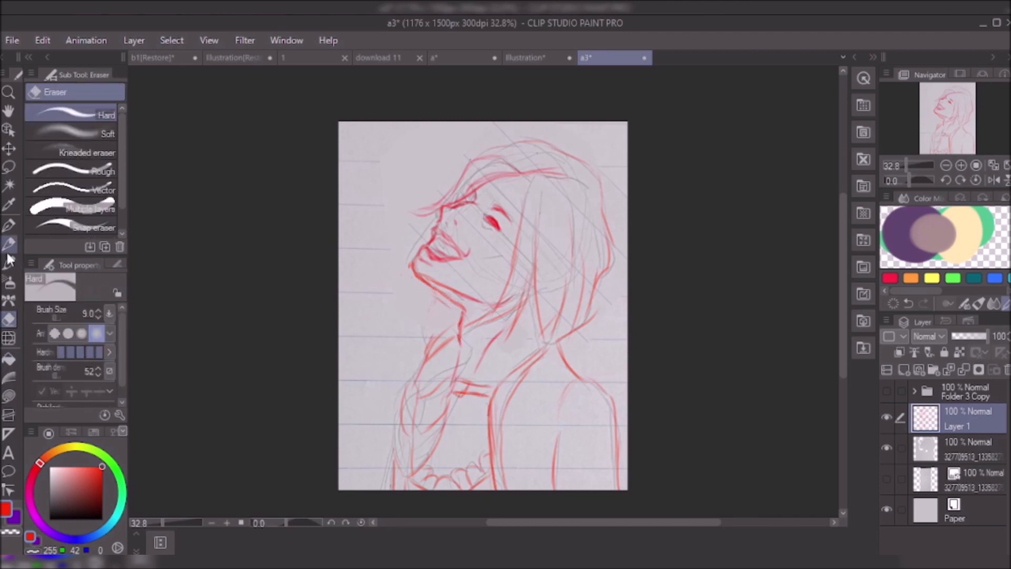
{"action": "left_click", "coordinate": [10, 244]}
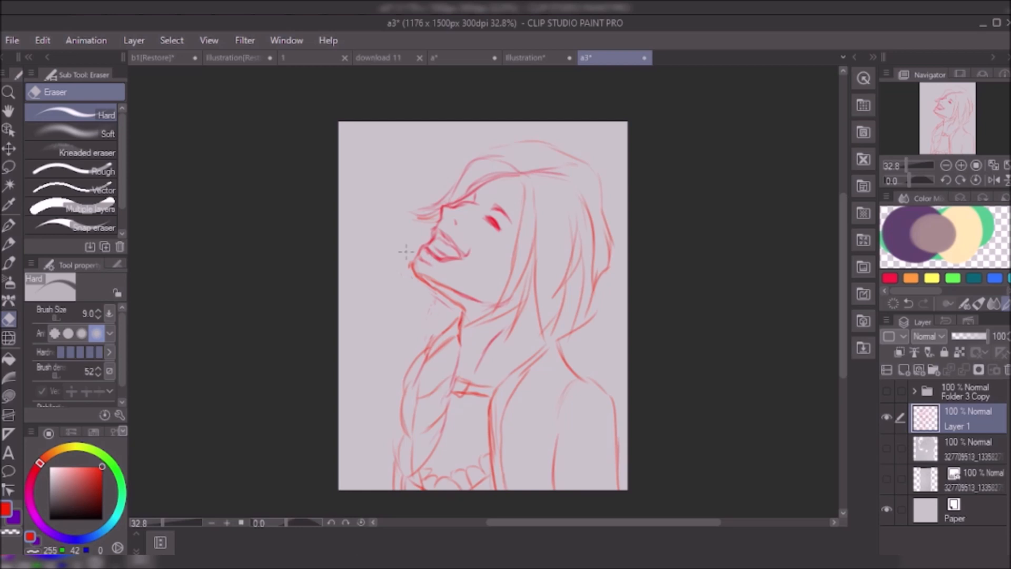
{"action": "left_click", "coordinate": [10, 244]}
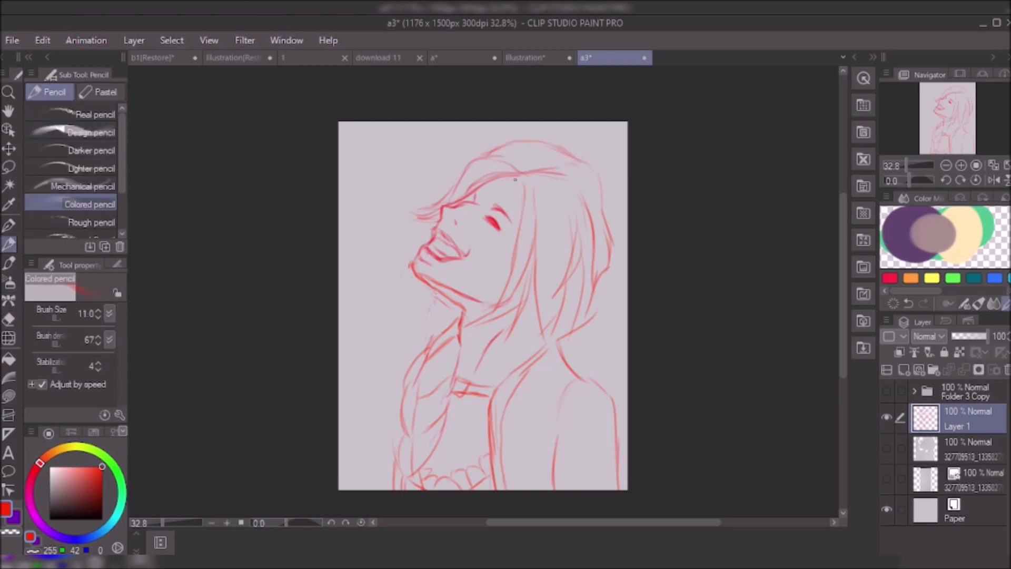
{"action": "left_click", "coordinate": [10, 320]}
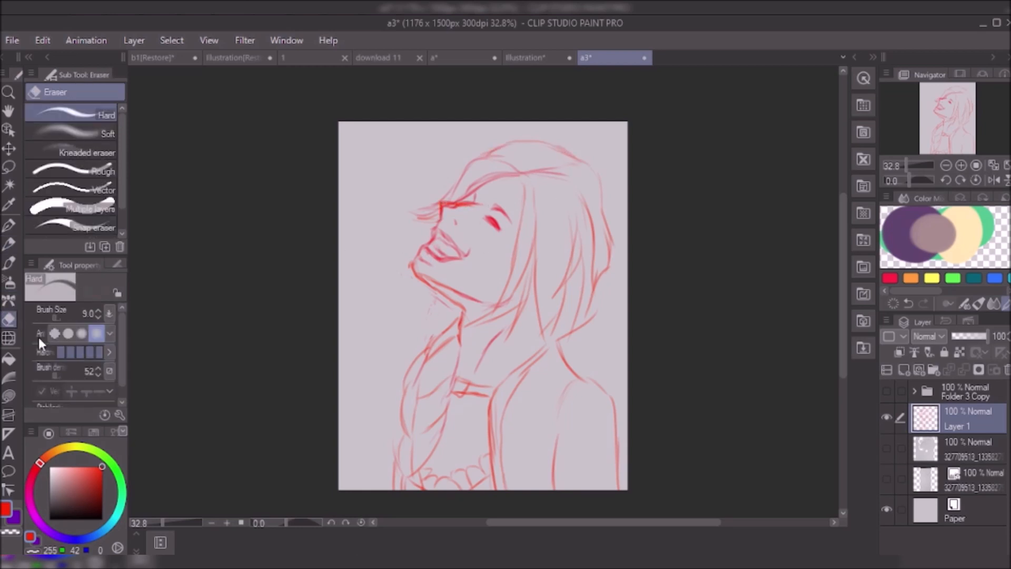
{"action": "left_click", "coordinate": [9, 243]}
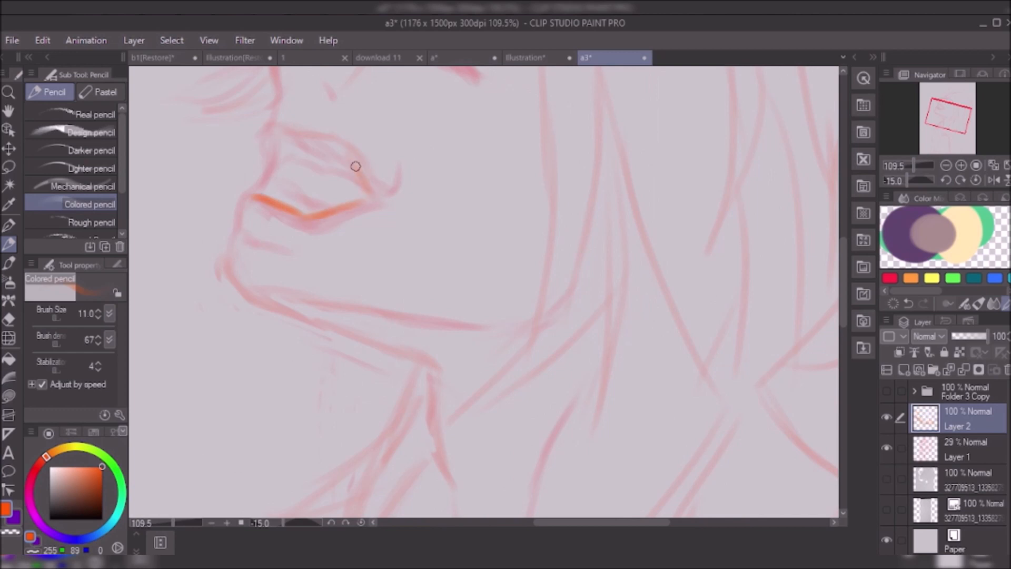
Redraw the lower lip and chin lines in orange on Layer 2 over the faded sketch.
{"action": "left_click_drag", "start_coordinate": [355, 166], "coordinate": [276, 146]}
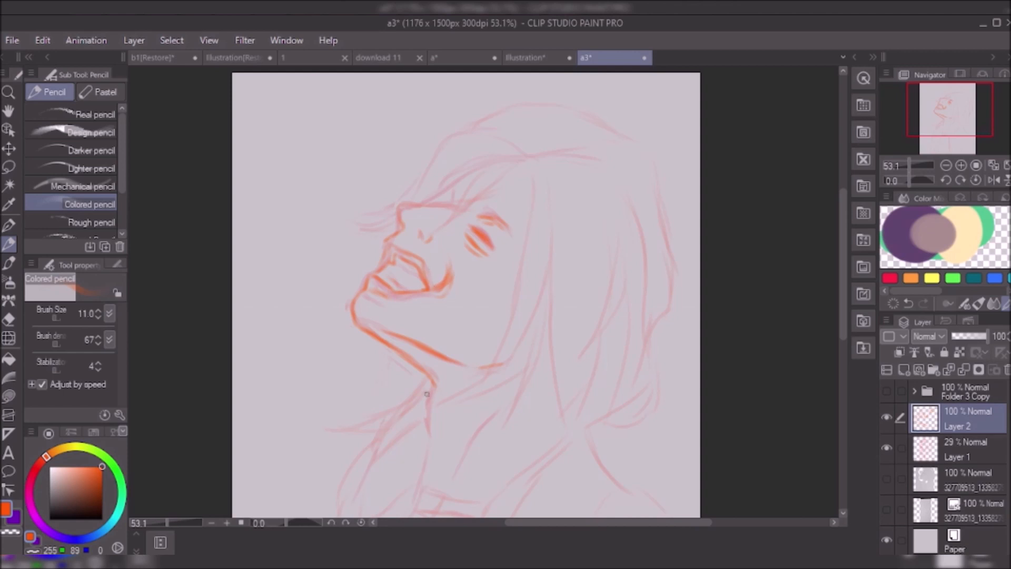
{"action": "scroll", "scroll_direction": "down", "scroll_amount": 3}
{"action": "type", "text": "sketch"}
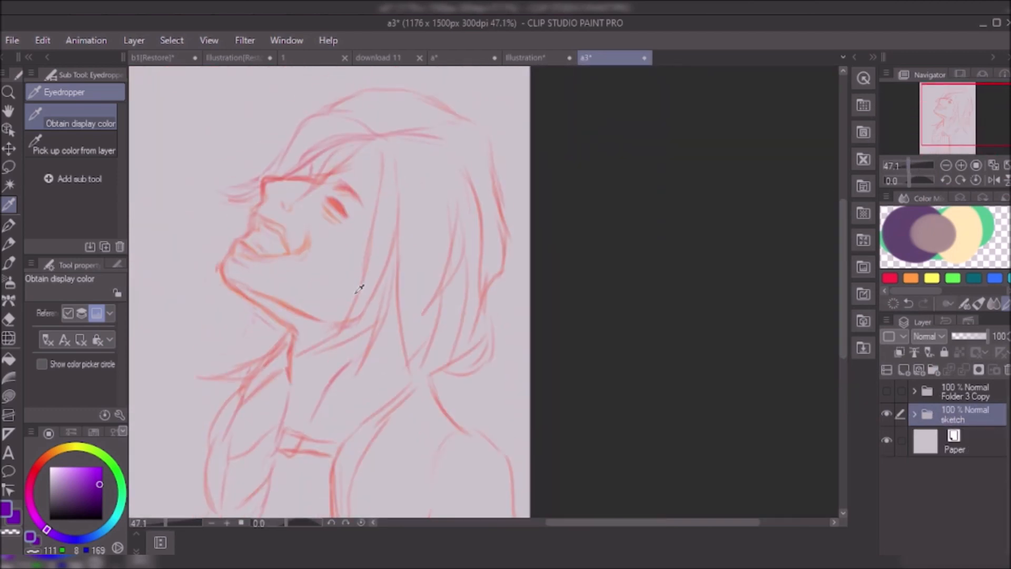
{"action": "mouse_move", "coordinate": [76, 246]}
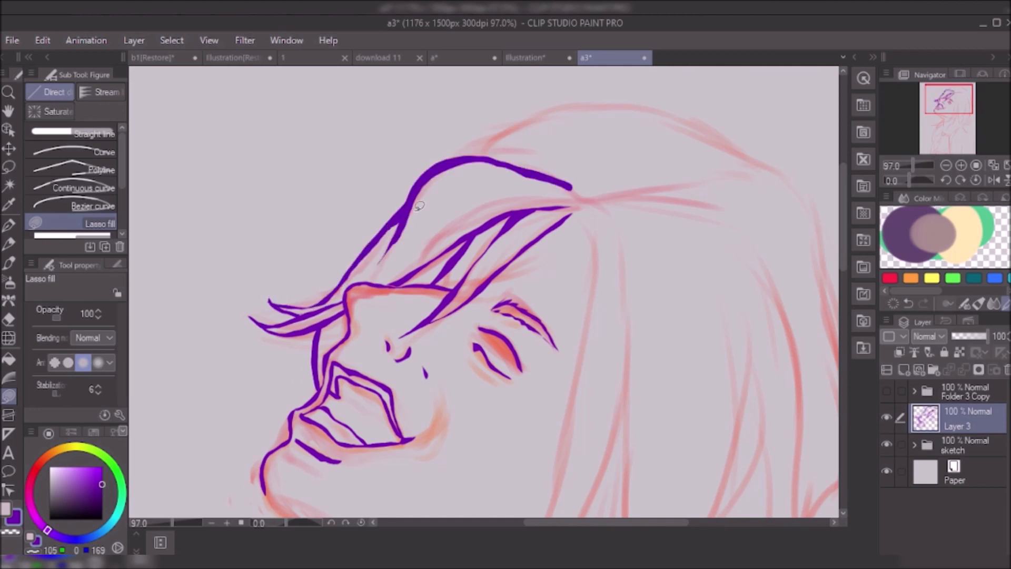
Ink the hair strands, face and neck outlines in purple on Layer 3.
{"action": "scroll", "scroll_direction": "down", "scroll_amount": 3}
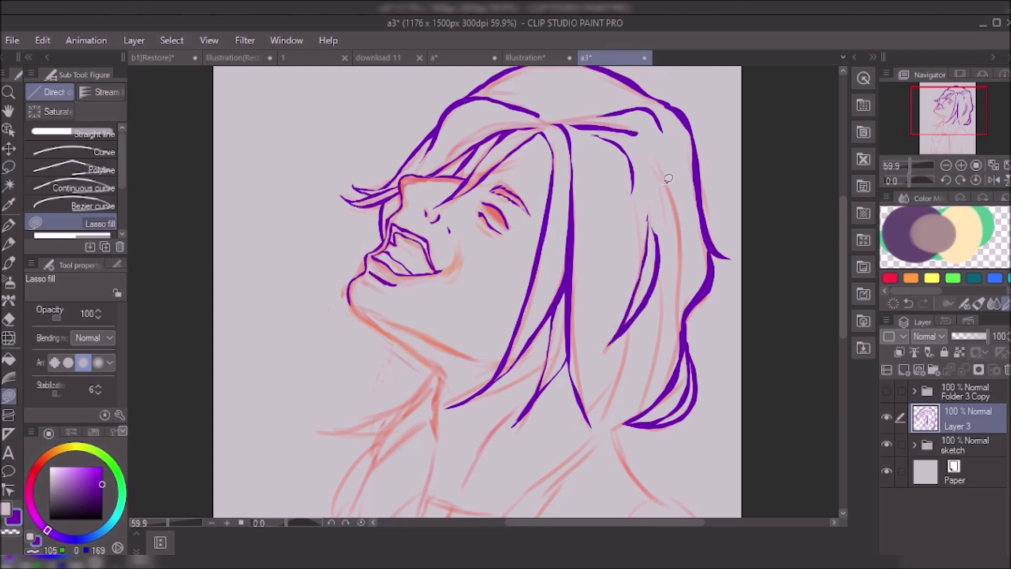
{"action": "scroll", "scroll_direction": "down", "scroll_amount": 3}
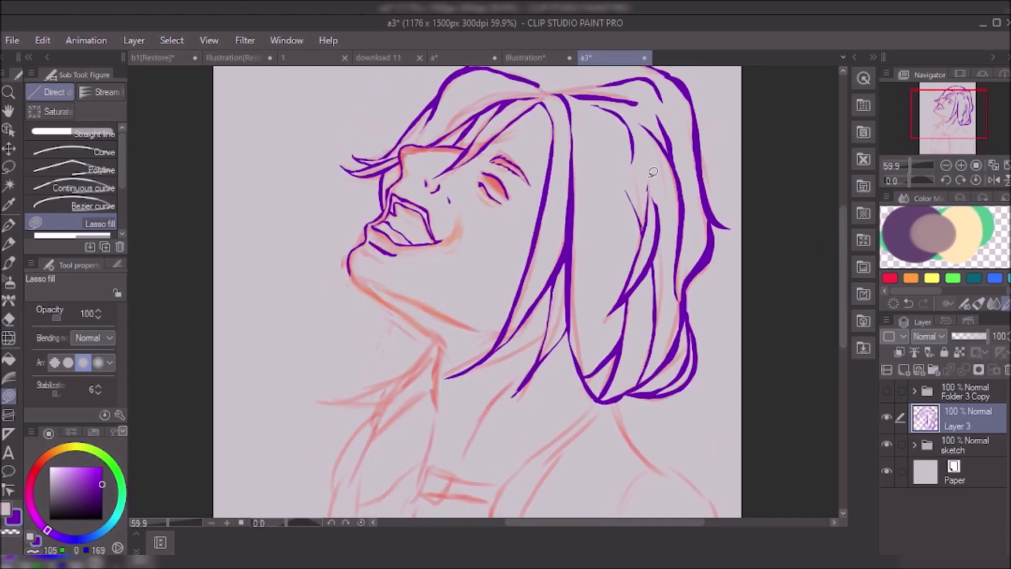
{"action": "left_click", "coordinate": [887, 444]}
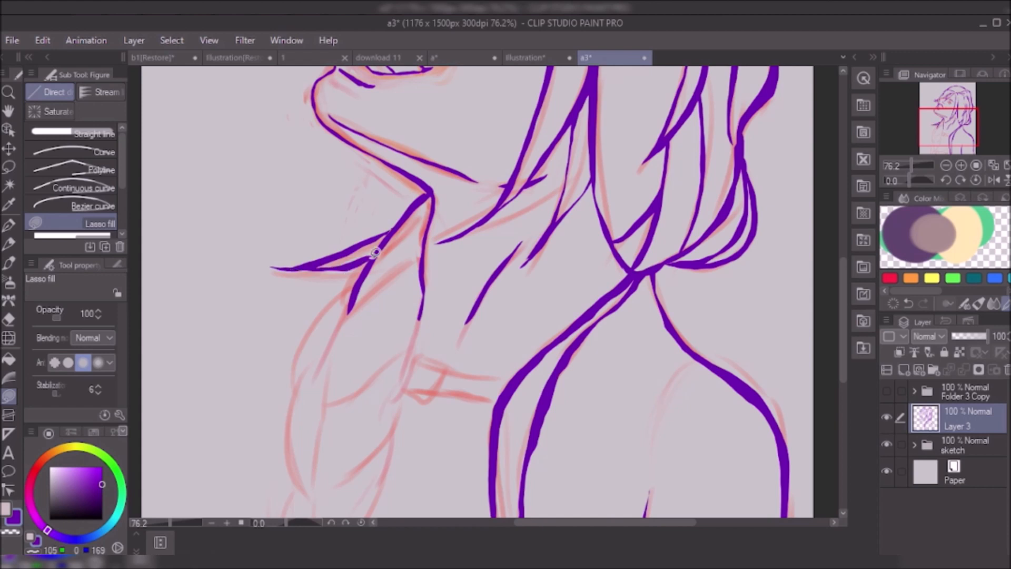
Ink the shoulders, choker buckle, braid and ruffled collar in purple, then hide the sketch.
{"action": "scroll", "scroll_direction": "down", "scroll_amount": 3}
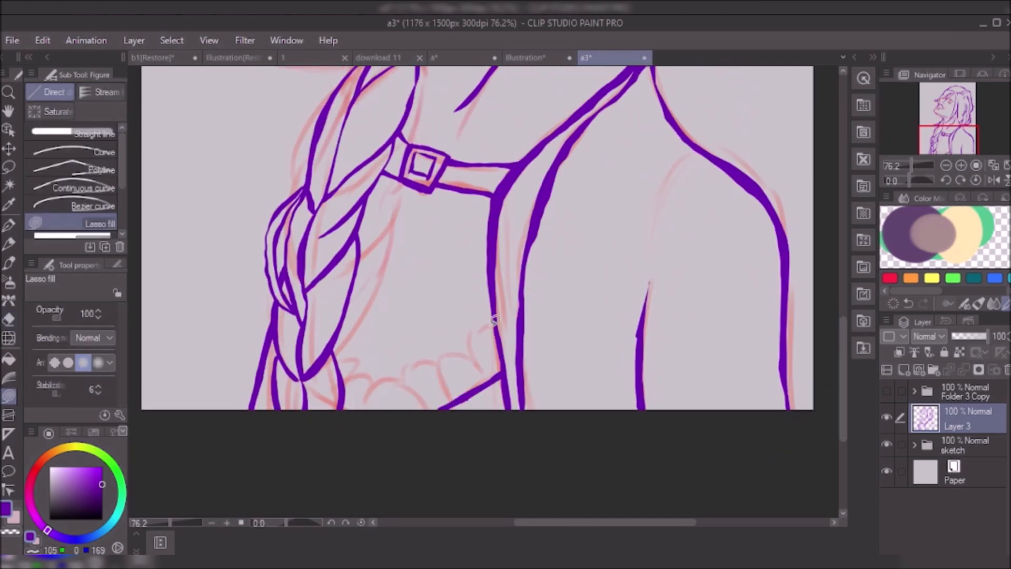
{"action": "scroll", "scroll_direction": "down", "scroll_amount": 3}
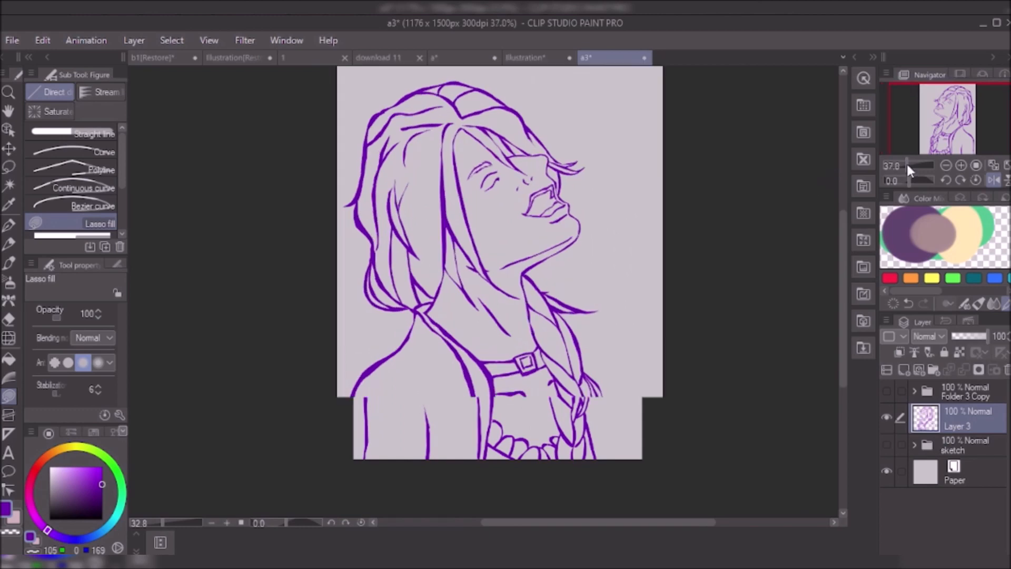
Fill olive-blonde hair and sample dark purple for the jacket with the Fill and Eyedropper tools.
{"action": "left_click", "coordinate": [961, 166]}
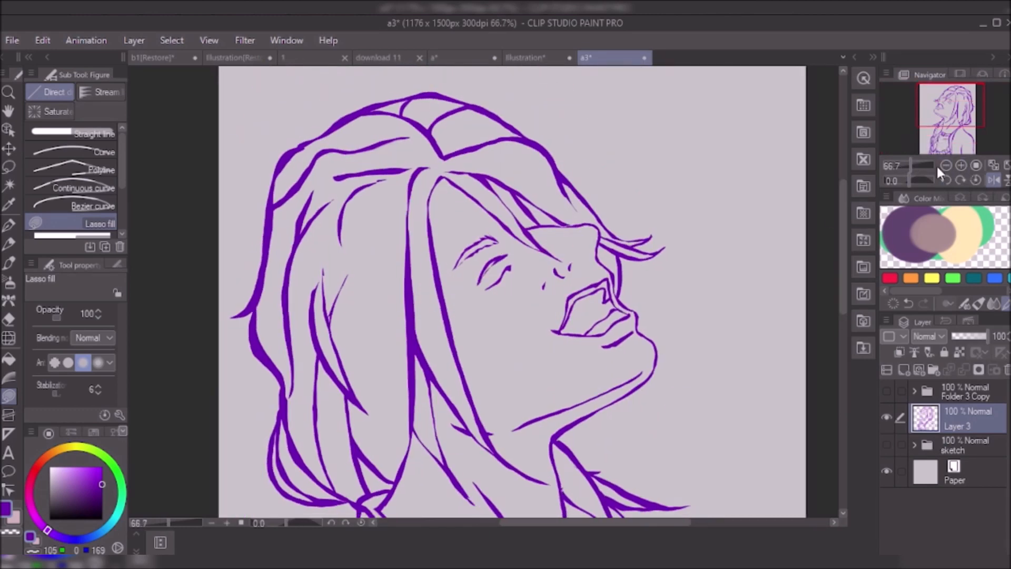
{"action": "left_click", "coordinate": [946, 165]}
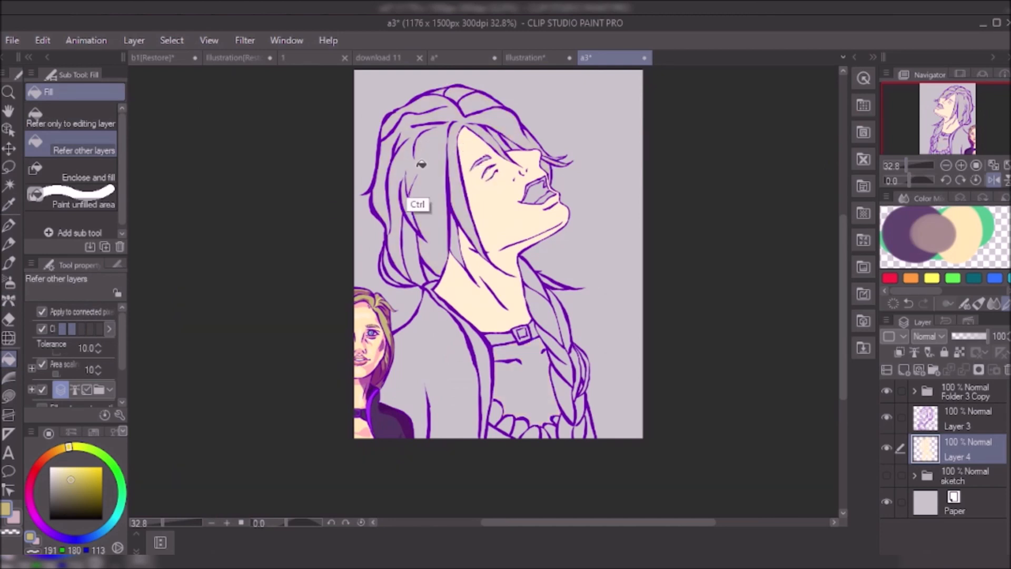
{"action": "left_click", "coordinate": [514, 297]}
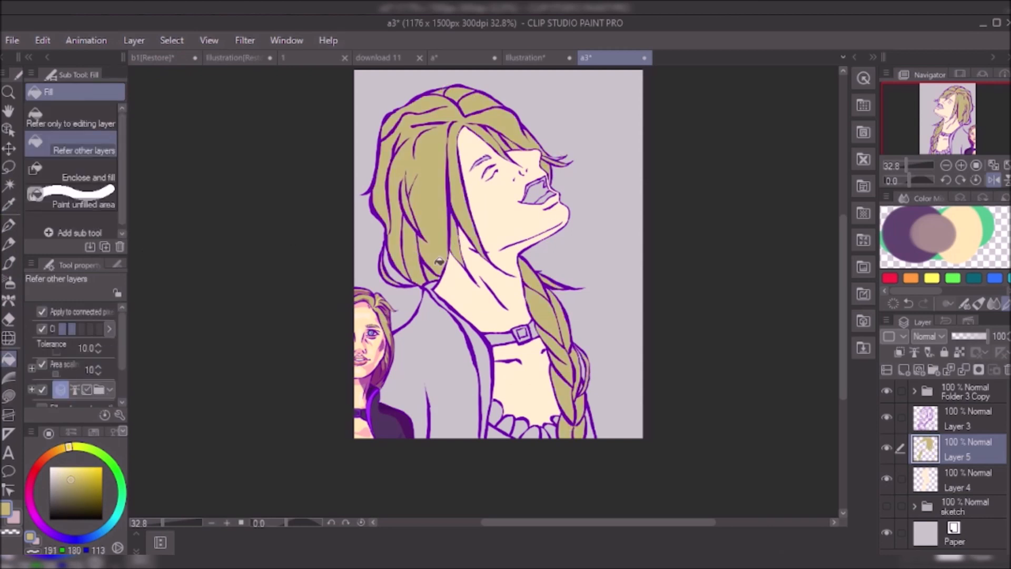
{"action": "mouse_move", "coordinate": [543, 120]}
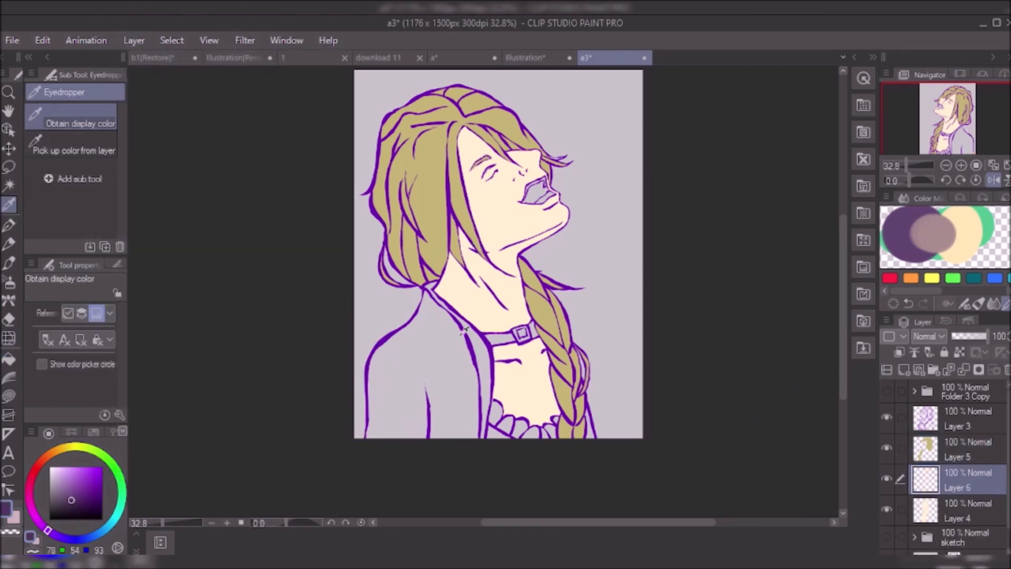
{"action": "left_click", "coordinate": [413, 361]}
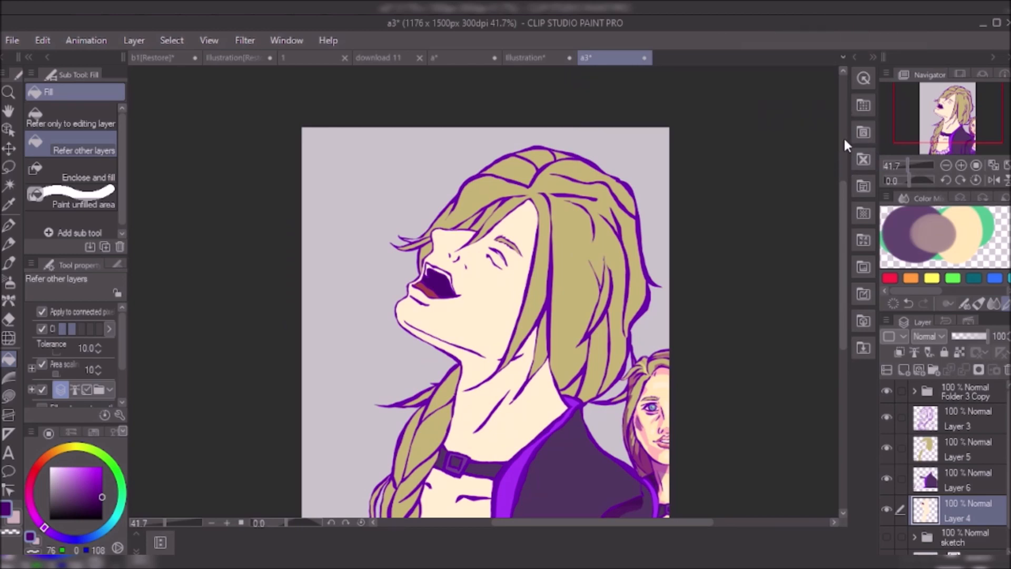
Lasso-fill pink shadows and cream highlights on the face and neck, and pink ruffles.
{"action": "left_click", "coordinate": [10, 204]}
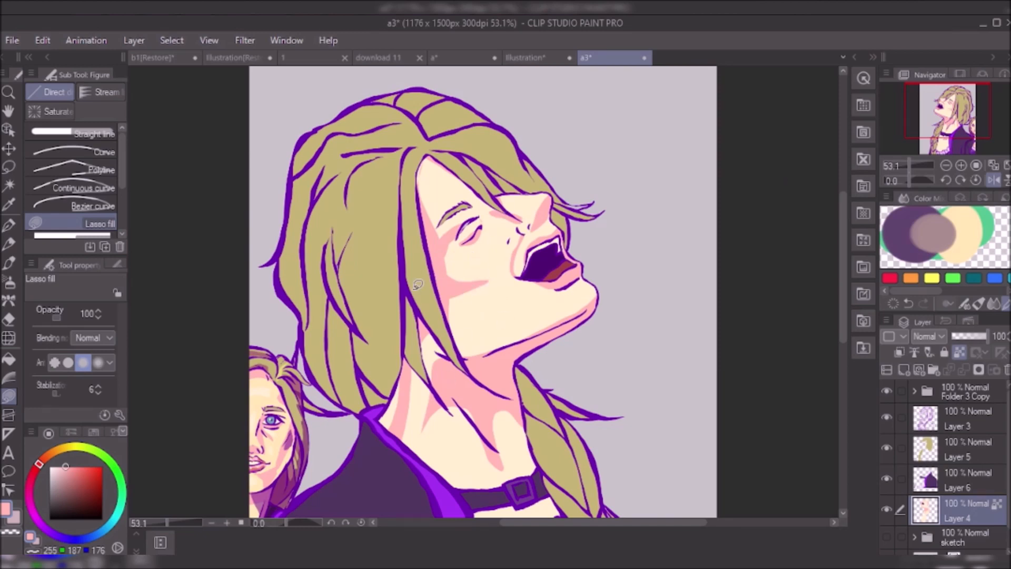
{"action": "scroll", "scroll_direction": "down", "scroll_amount": 3}
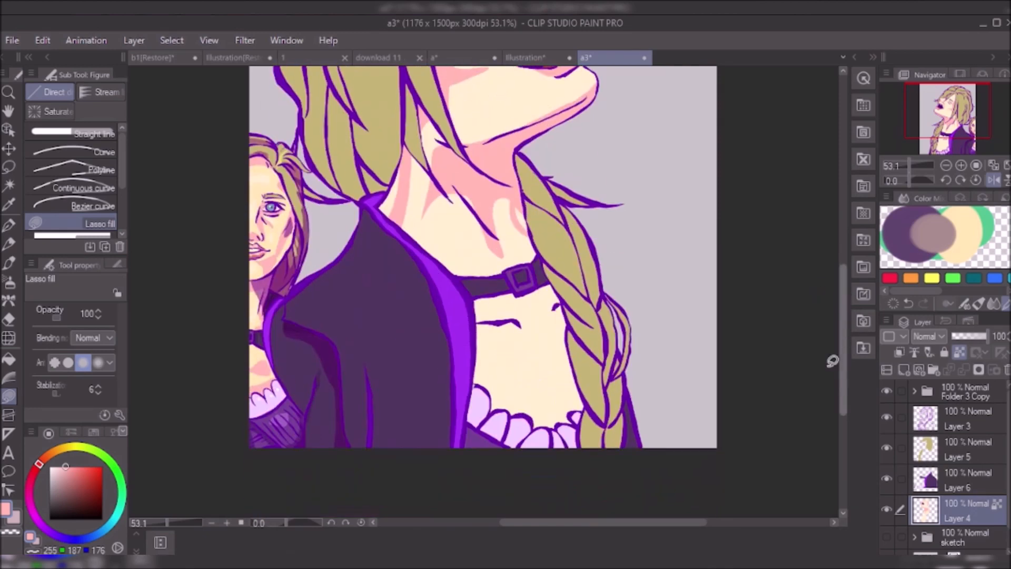
{"action": "scroll", "scroll_direction": "down", "scroll_amount": 3}
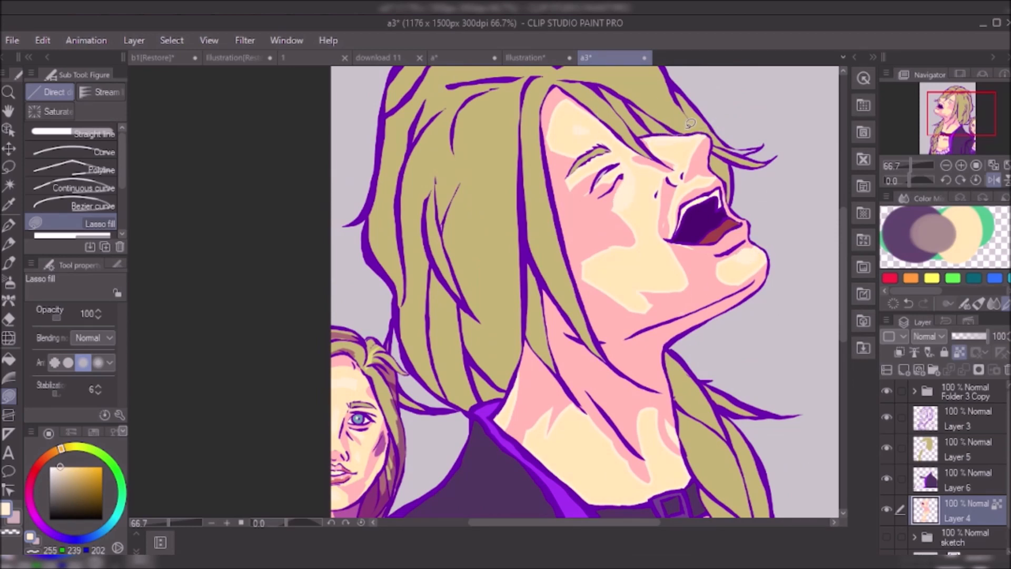
Group the girl's ink and colour layers into a folder and place the red room image behind her.
{"action": "scroll", "scroll_direction": "down", "scroll_amount": 3}
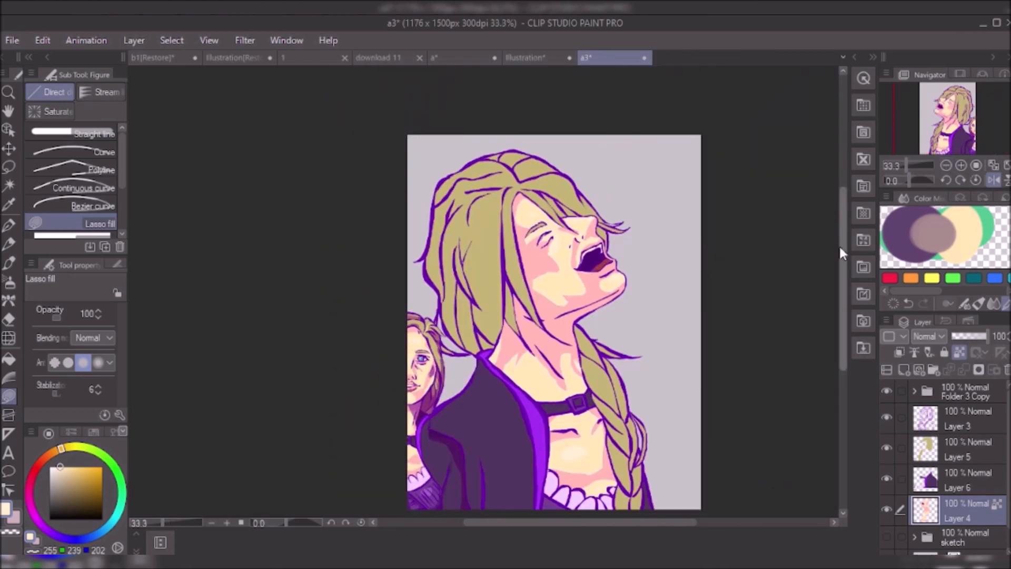
{"action": "left_click", "coordinate": [957, 478]}
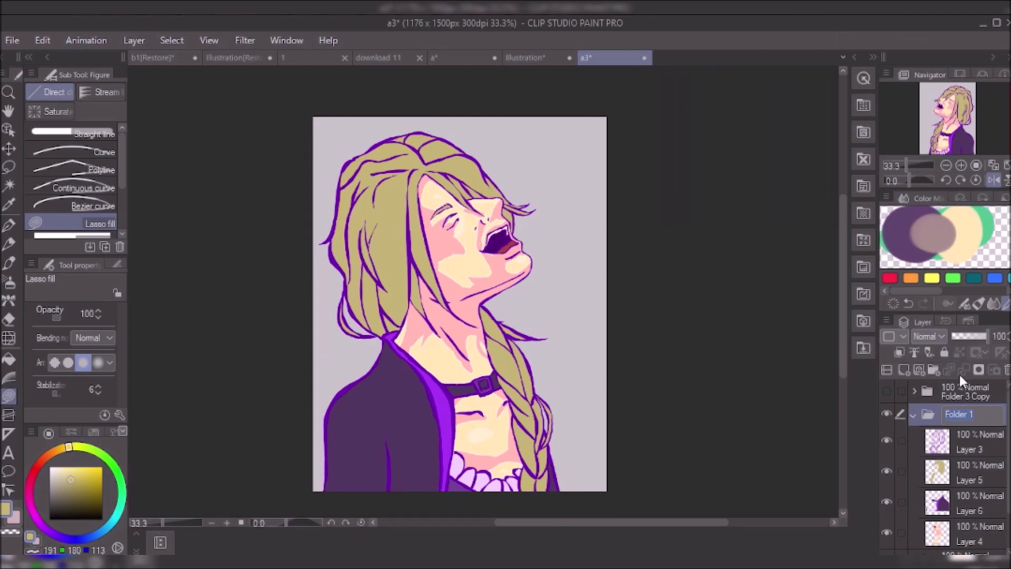
{"action": "left_click", "coordinate": [914, 413]}
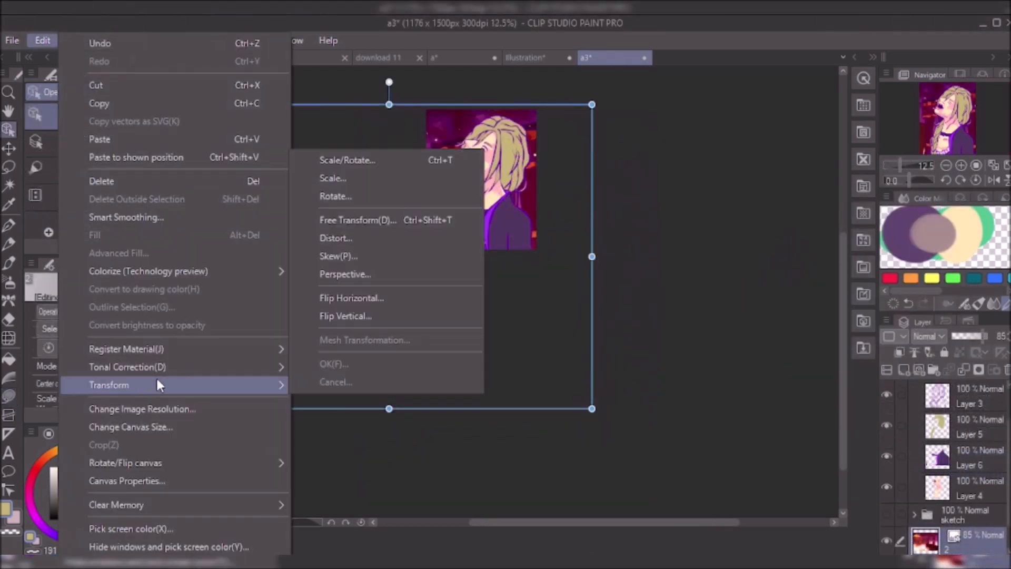
Resize the room background so it fills the canvas behind the girl.
{"action": "left_click", "coordinate": [346, 160]}
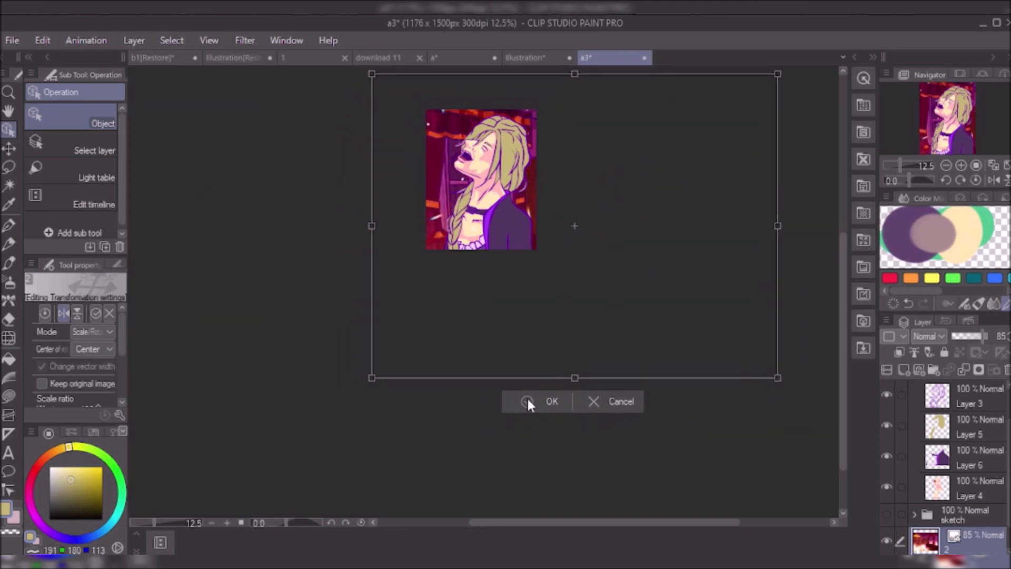
{"action": "left_click", "coordinate": [550, 401]}
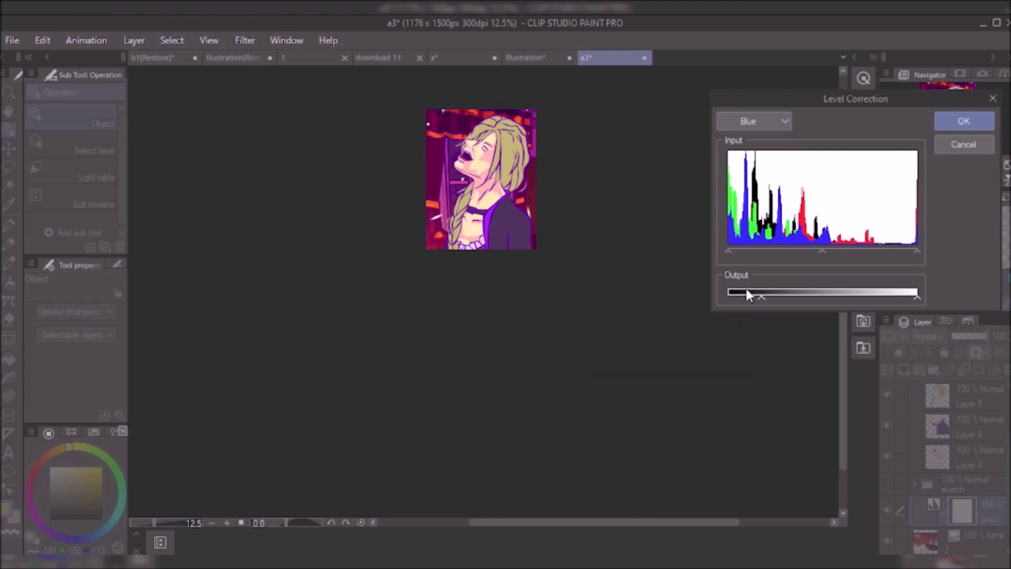
Apply a level correction across the green, red and output levels, then duplicate background layer 2.
{"action": "left_click", "coordinate": [753, 122]}
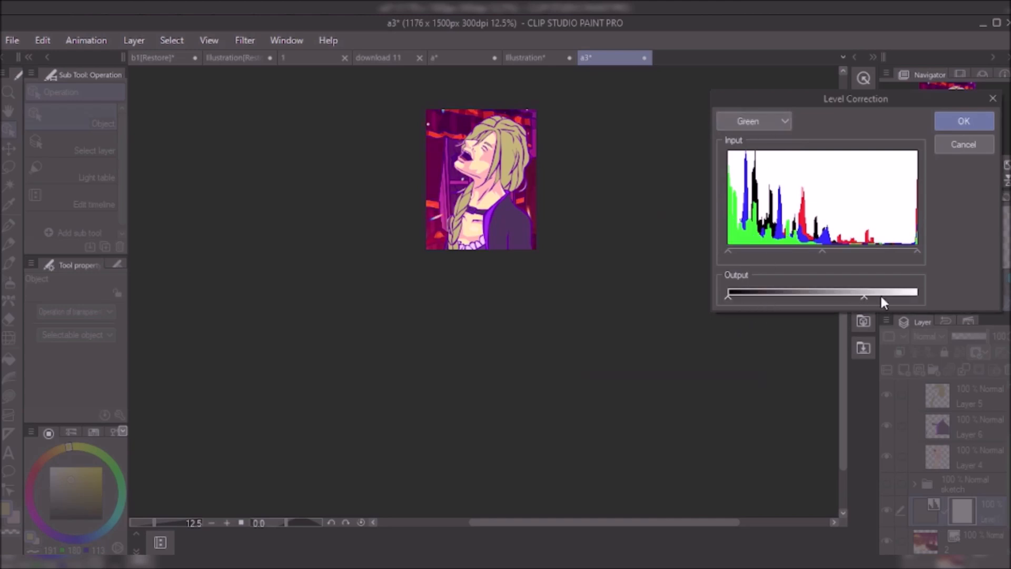
{"action": "left_click", "coordinate": [752, 120]}
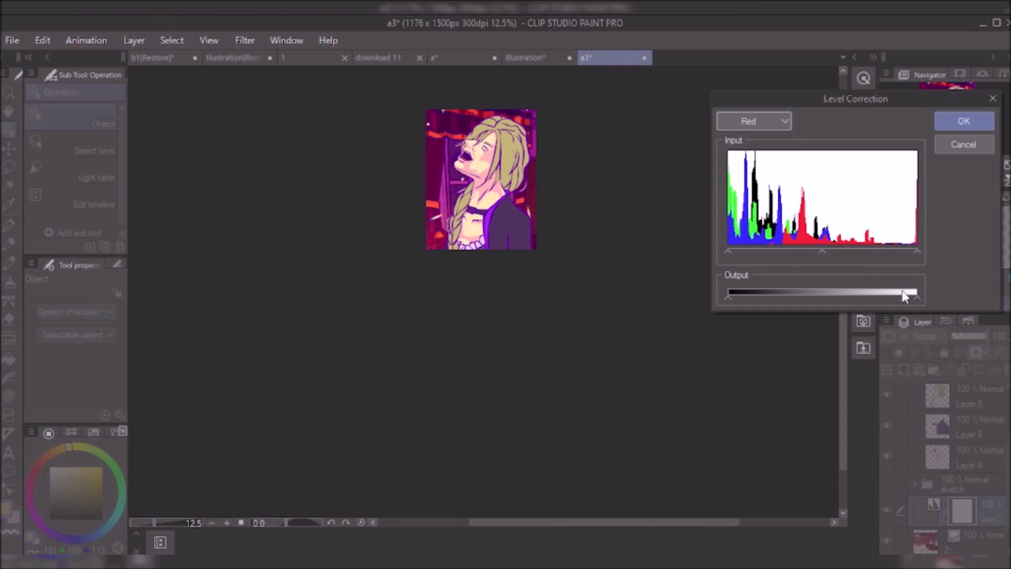
{"action": "left_click", "coordinate": [753, 120]}
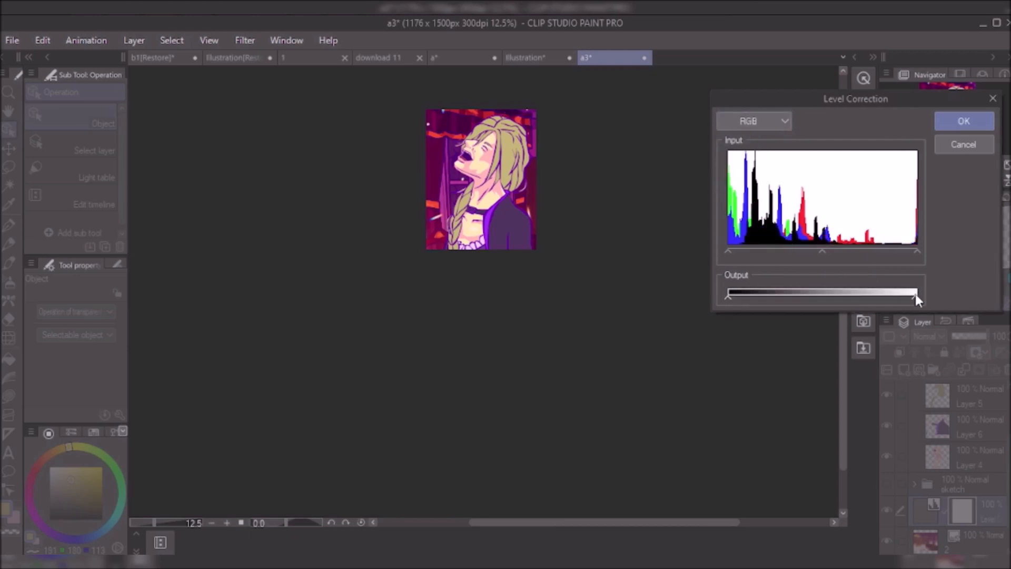
{"action": "left_click", "coordinate": [963, 120]}
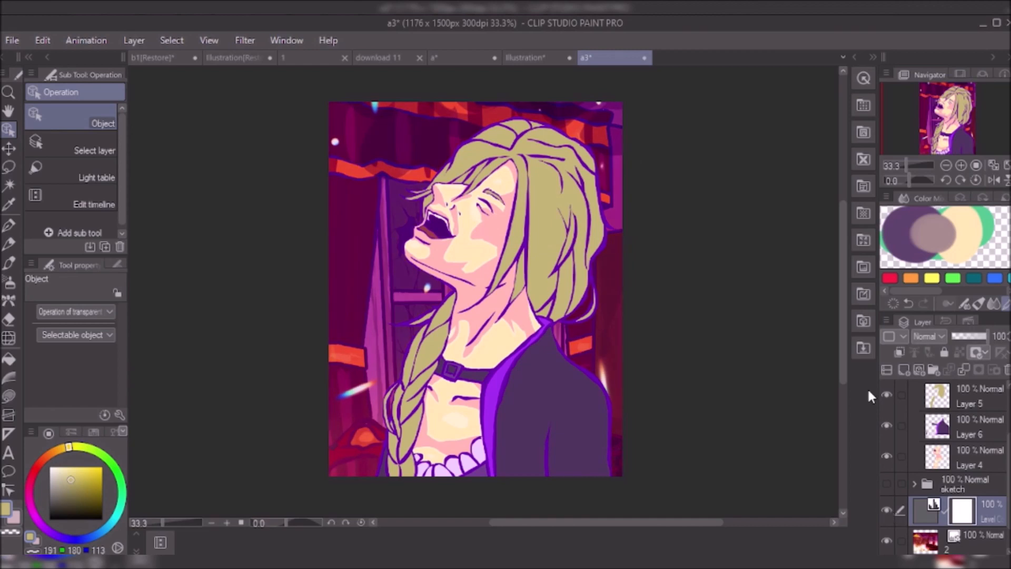
{"action": "left_click", "coordinate": [245, 40]}
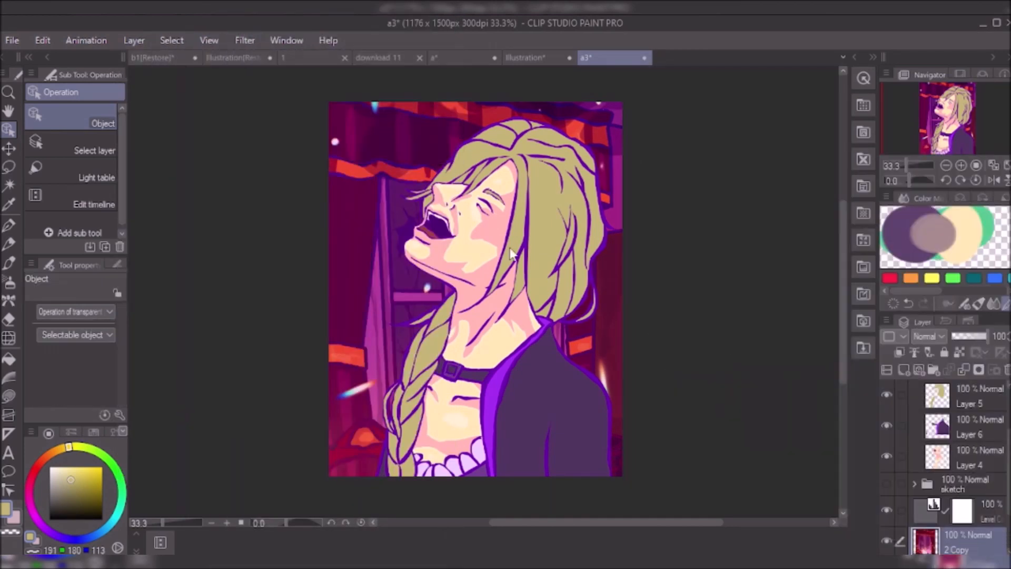
Begin a Gaussian blur on the background copy and adjust its strength.
{"action": "left_click", "coordinate": [245, 40]}
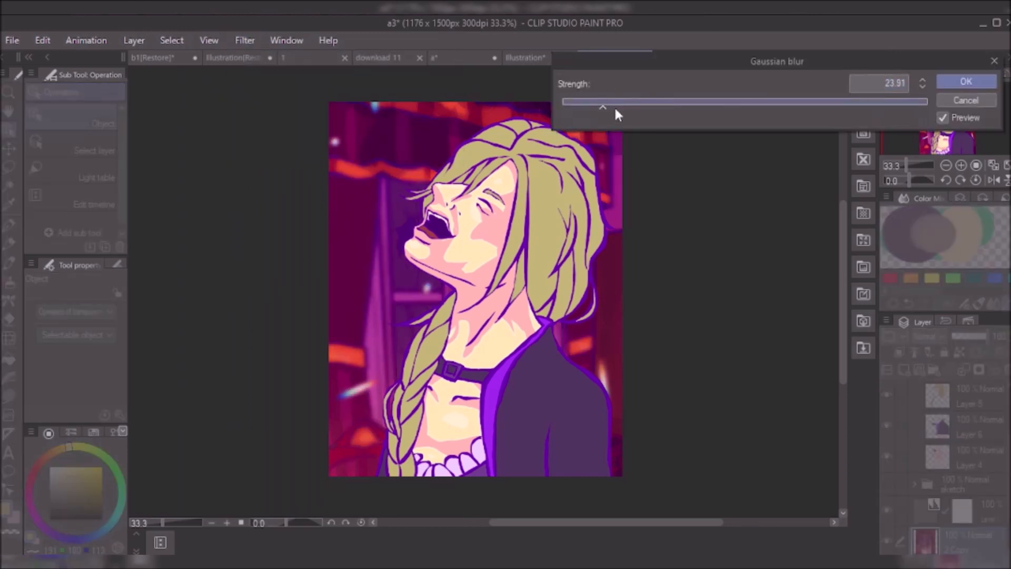
{"action": "left_click", "coordinate": [966, 82]}
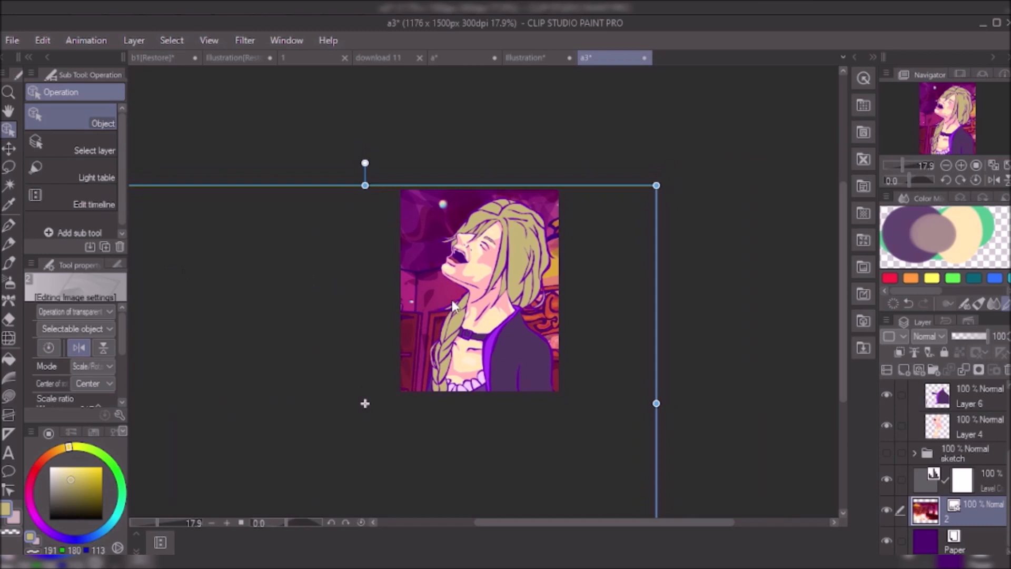
Apply a strong Gaussian blur of about 45.82 to layer 2 Copy.
{"action": "left_click", "coordinate": [245, 40]}
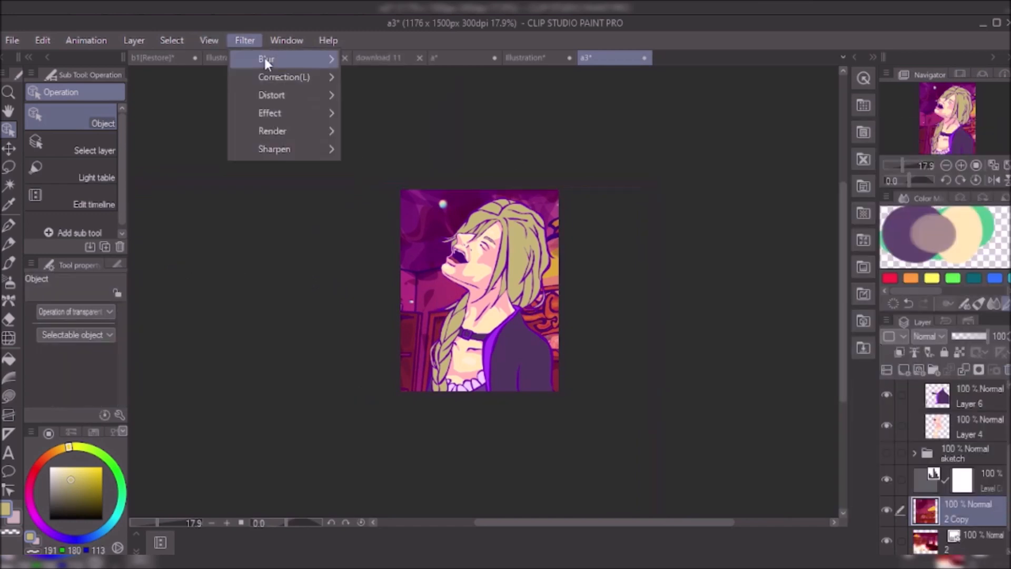
{"action": "left_click", "coordinate": [266, 59]}
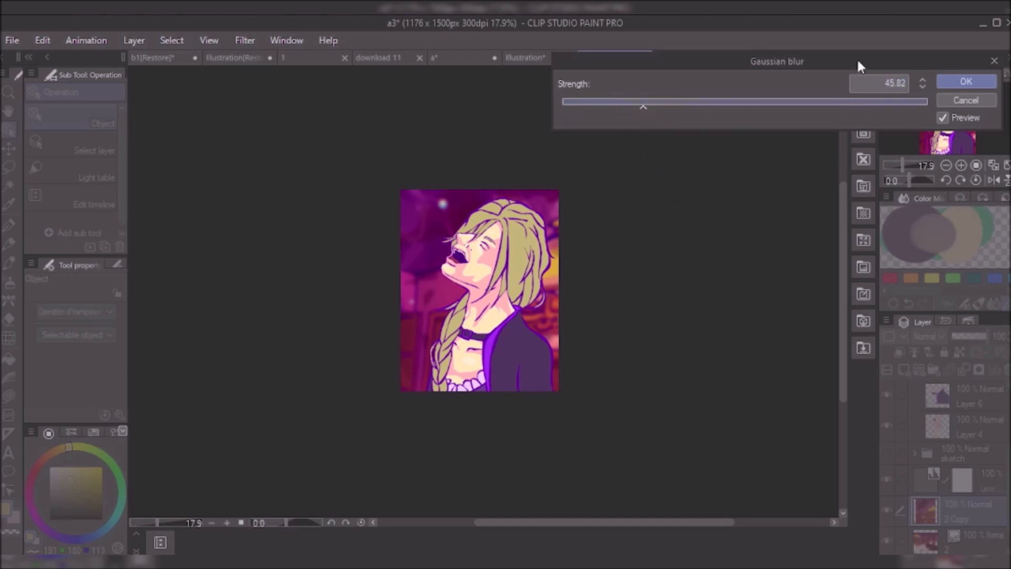
{"action": "left_click", "coordinate": [965, 82]}
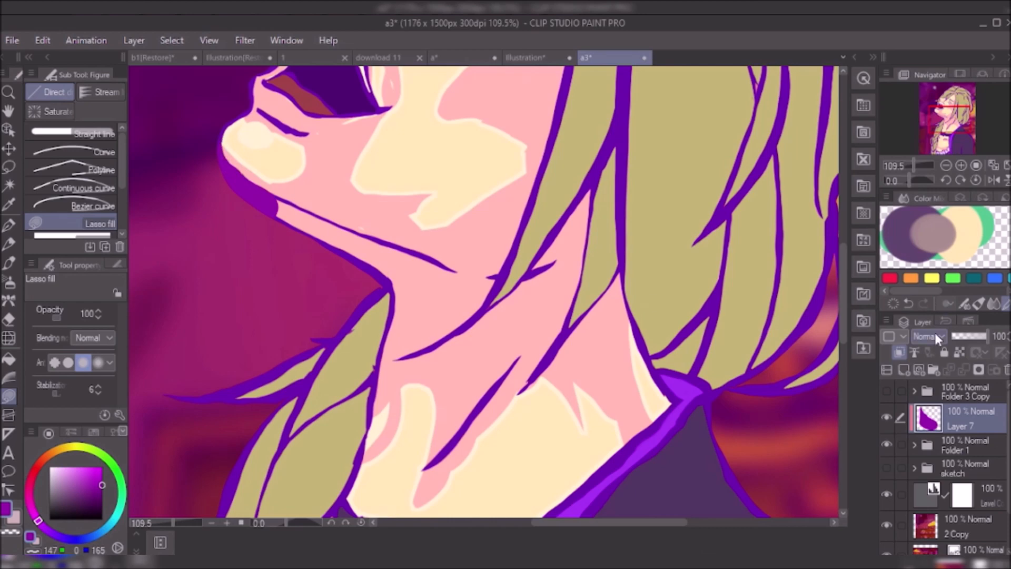
Set the purple shading Layer 7 to Darken blend at 55% opacity.
{"action": "left_click", "coordinate": [929, 336]}
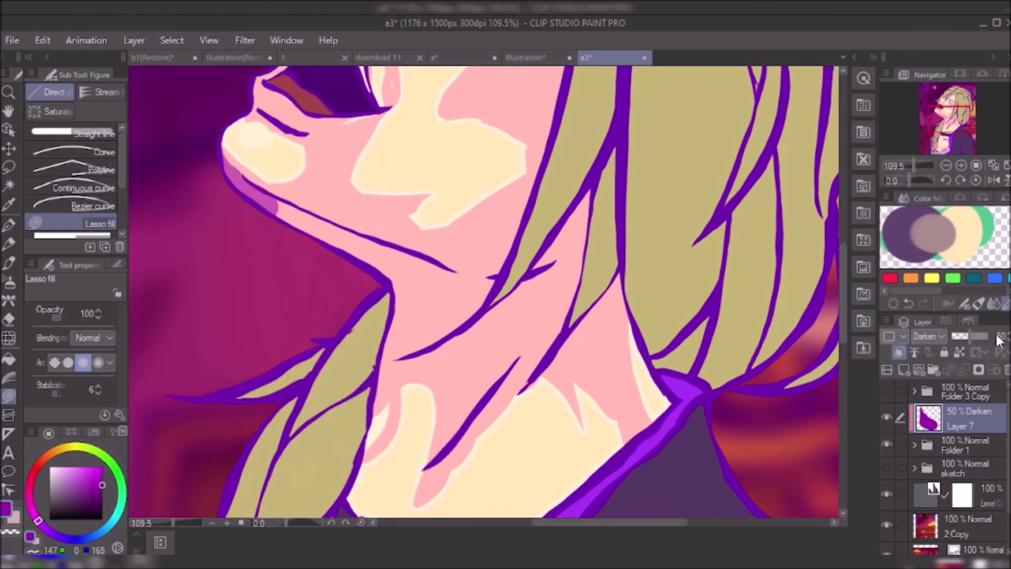
{"action": "left_click", "coordinate": [416, 258]}
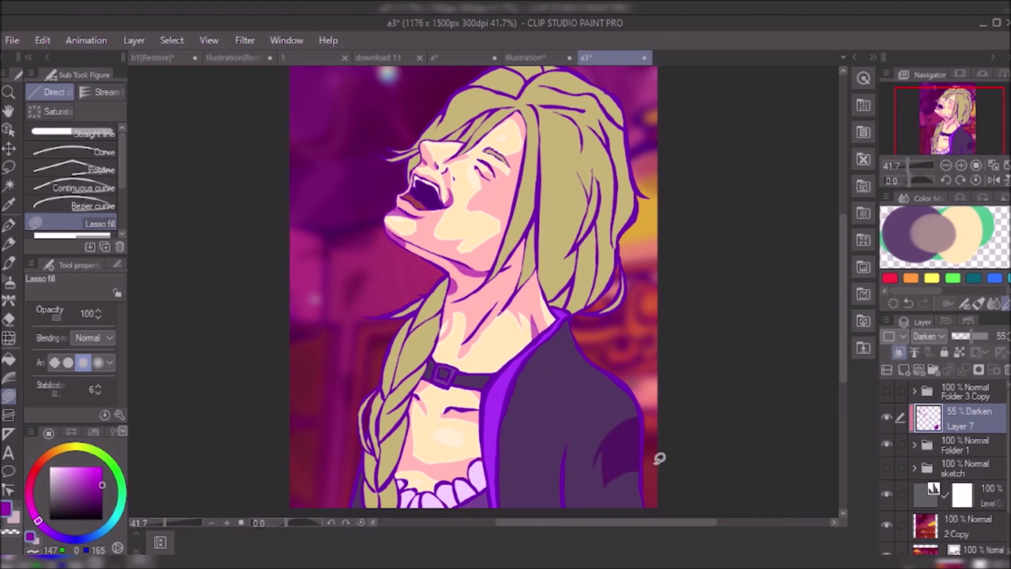
{"action": "scroll", "scroll_direction": "down", "scroll_amount": 3}
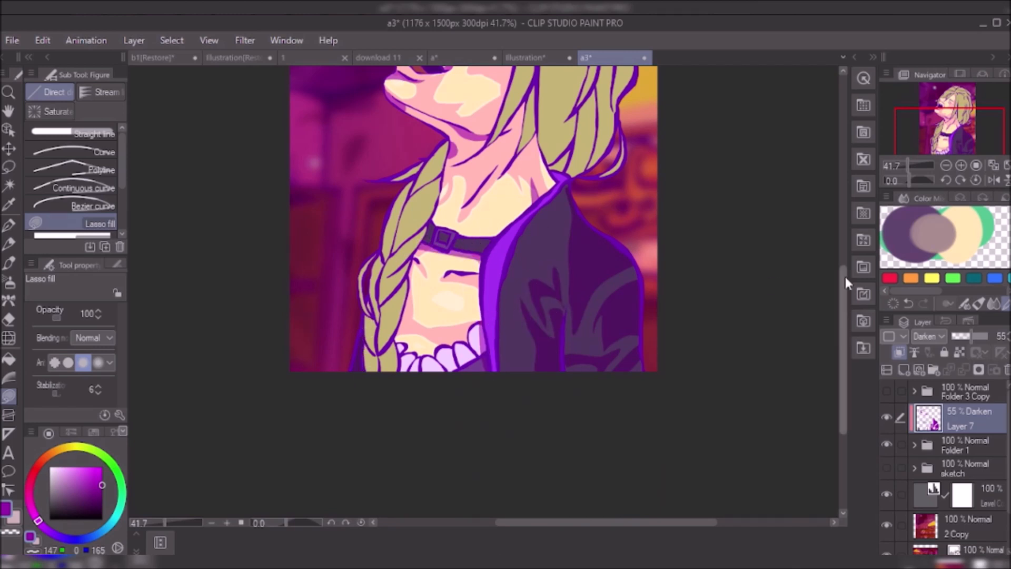
{"action": "scroll", "scroll_direction": "up", "scroll_amount": 3}
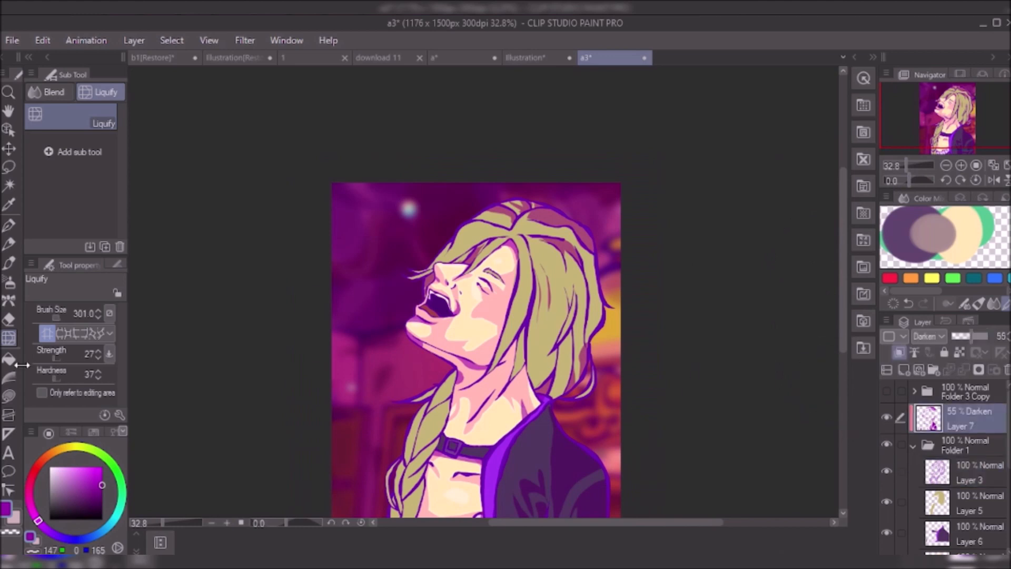
Lasso-fill warm yellow highlights on the girl's hair on the Add (Glow) Layer 8.
{"action": "left_click", "coordinate": [9, 337]}
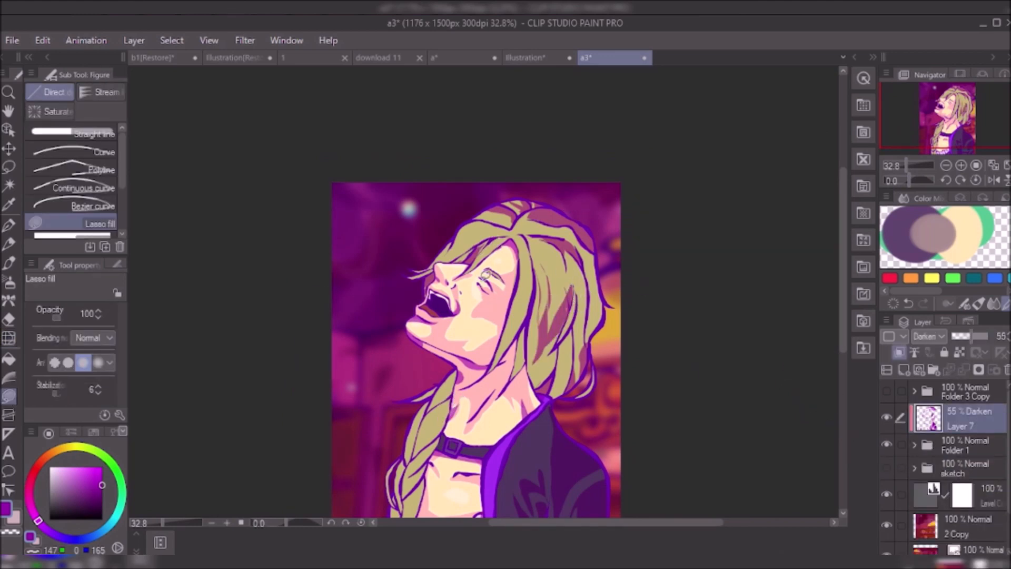
{"action": "scroll", "scroll_direction": "down", "scroll_amount": 3}
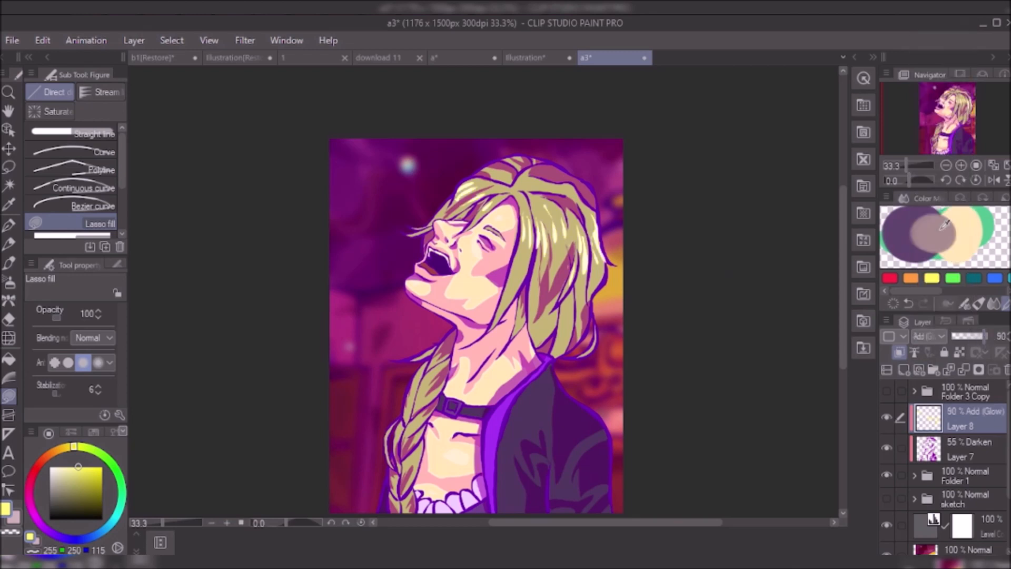
Change the highlight Layer 8 to Hard light blend at 55% opacity.
{"action": "left_click", "coordinate": [927, 336]}
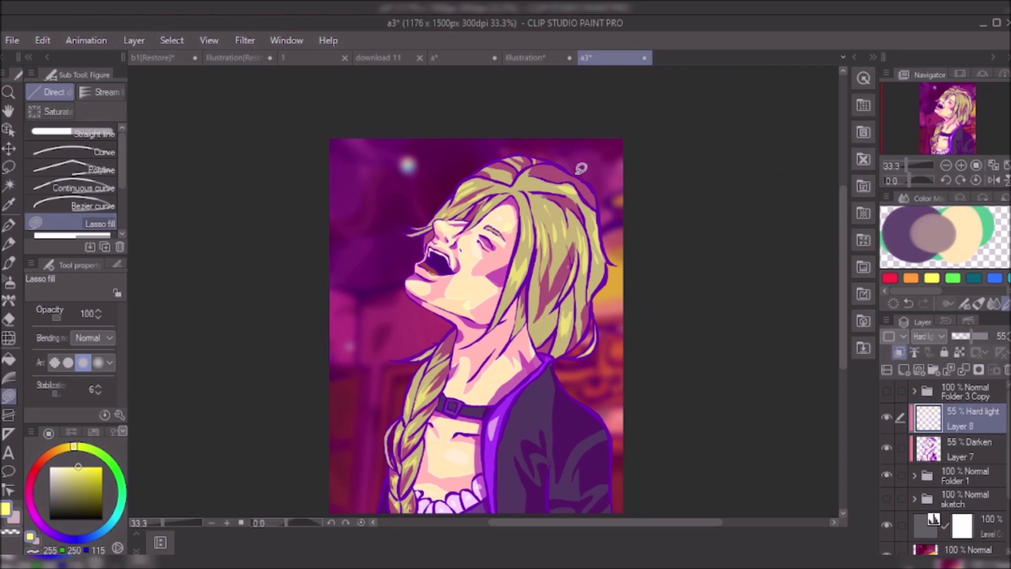
{"action": "mouse_move", "coordinate": [489, 332]}
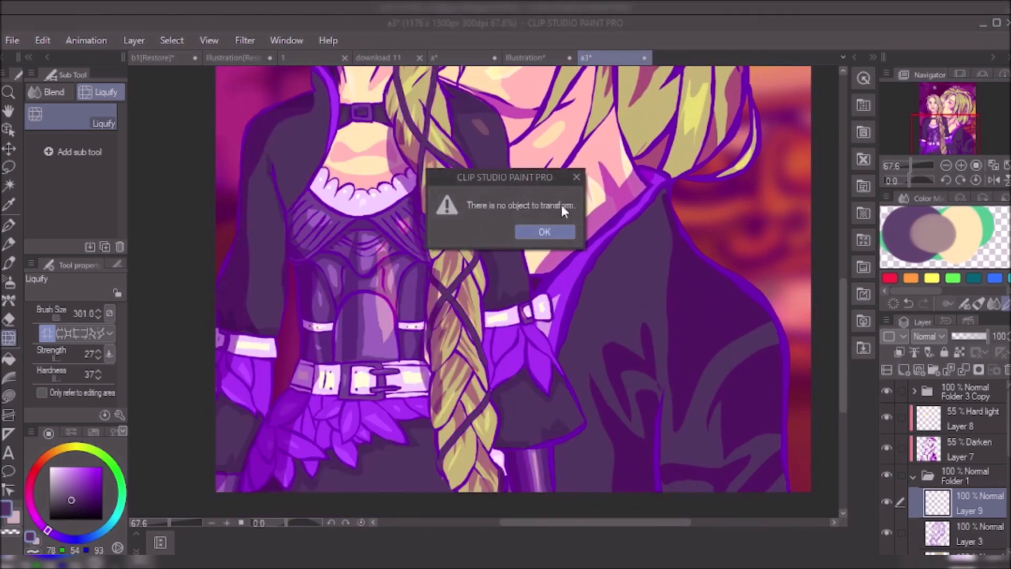
Dismiss the transform warning, ink braid strands with the Real G-Pen, erase excess and paint Prism sparkle particles.
{"action": "left_click", "coordinate": [544, 232]}
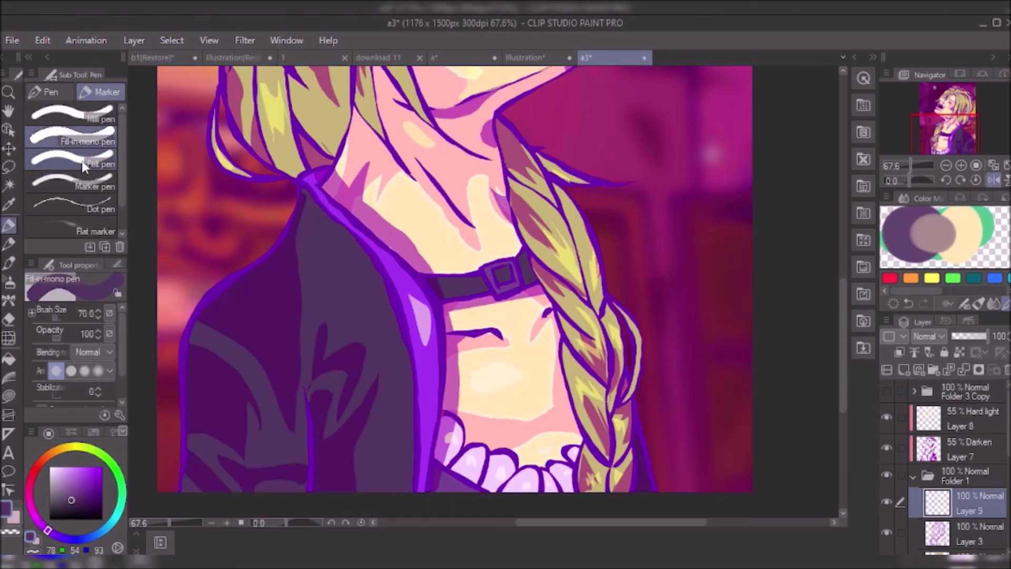
{"action": "left_click", "coordinate": [82, 164]}
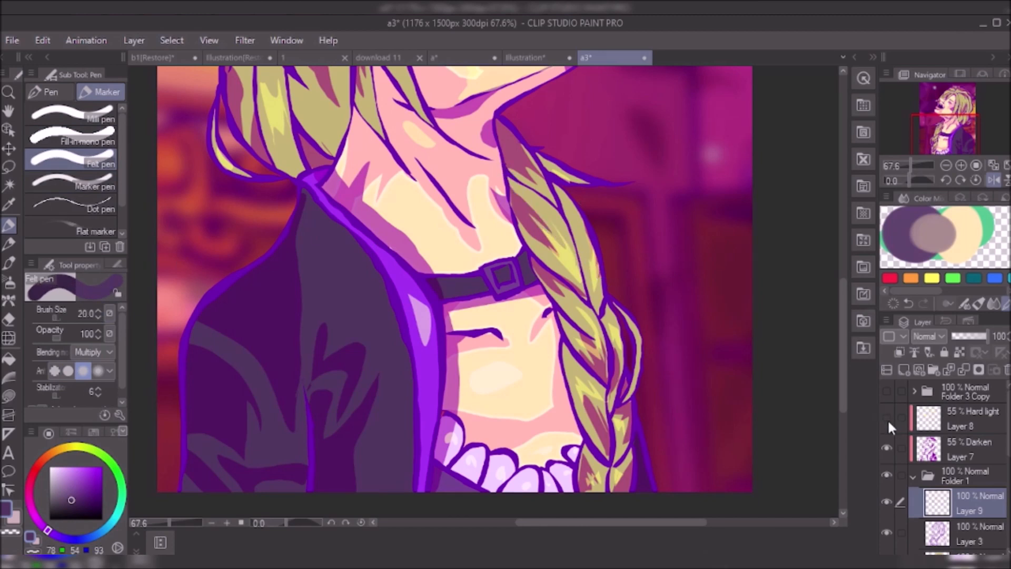
{"action": "left_click", "coordinate": [49, 91]}
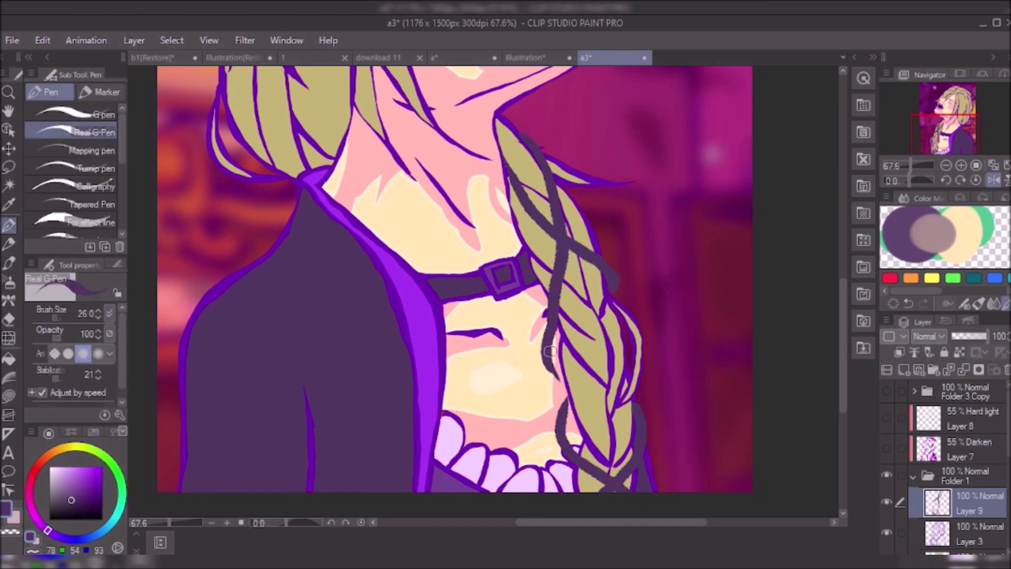
{"action": "left_click", "coordinate": [42, 40]}
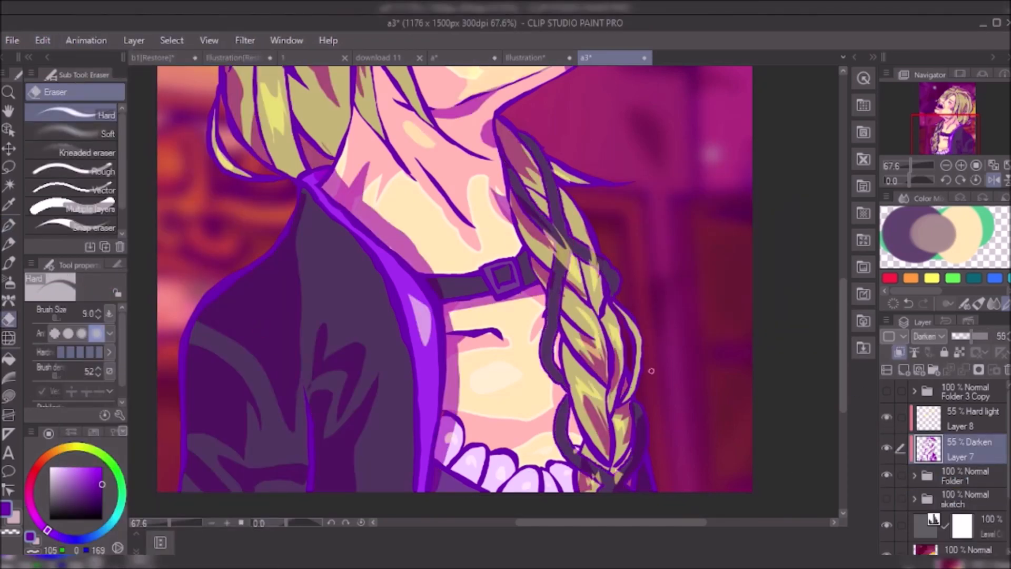
{"action": "left_click", "coordinate": [961, 416]}
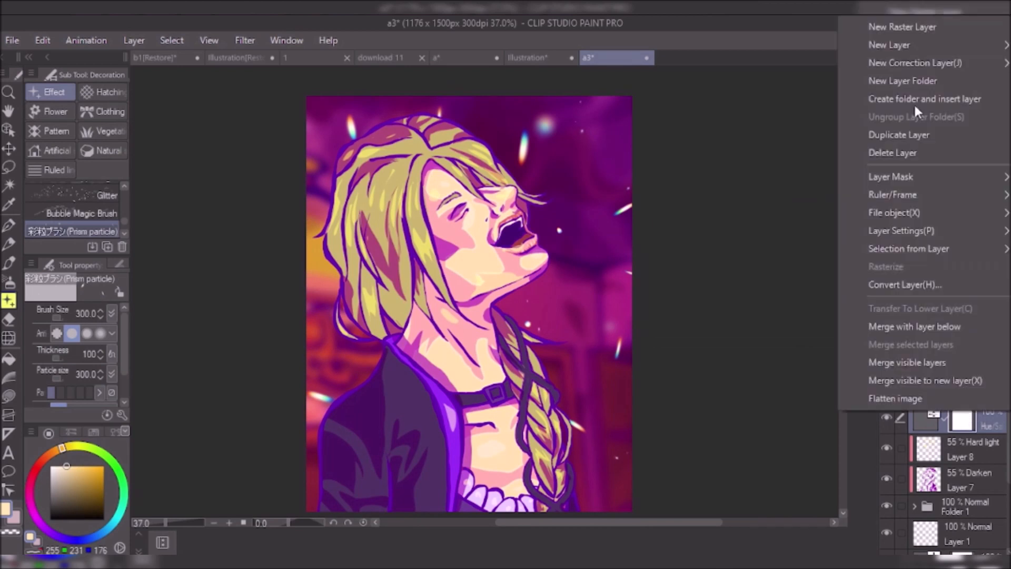
{"action": "mouse_move", "coordinate": [903, 81]}
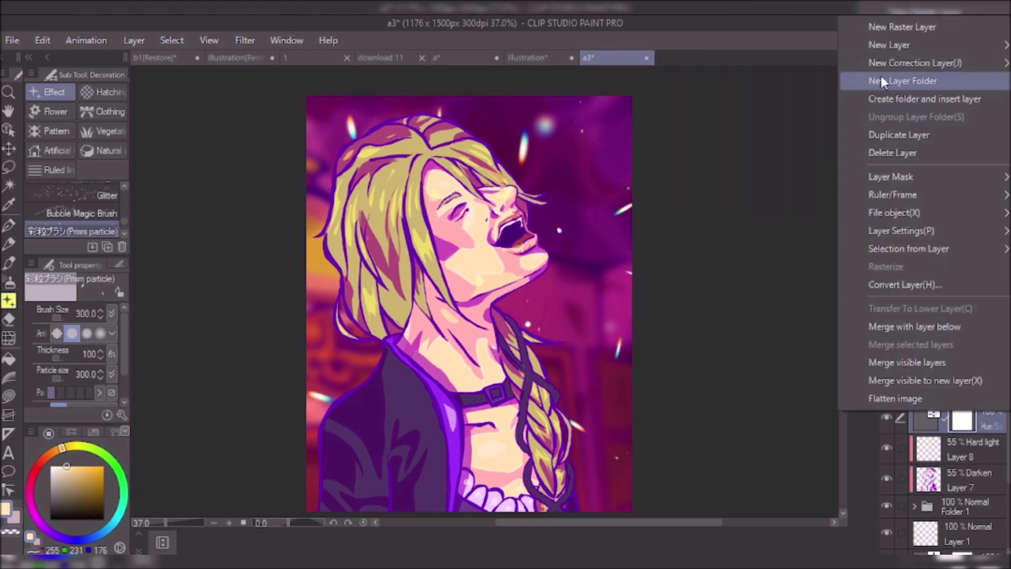
Add a Level Correction layer adjusting the green channel, then switch to the Illustration2 banner document.
{"action": "left_click", "coordinate": [914, 62]}
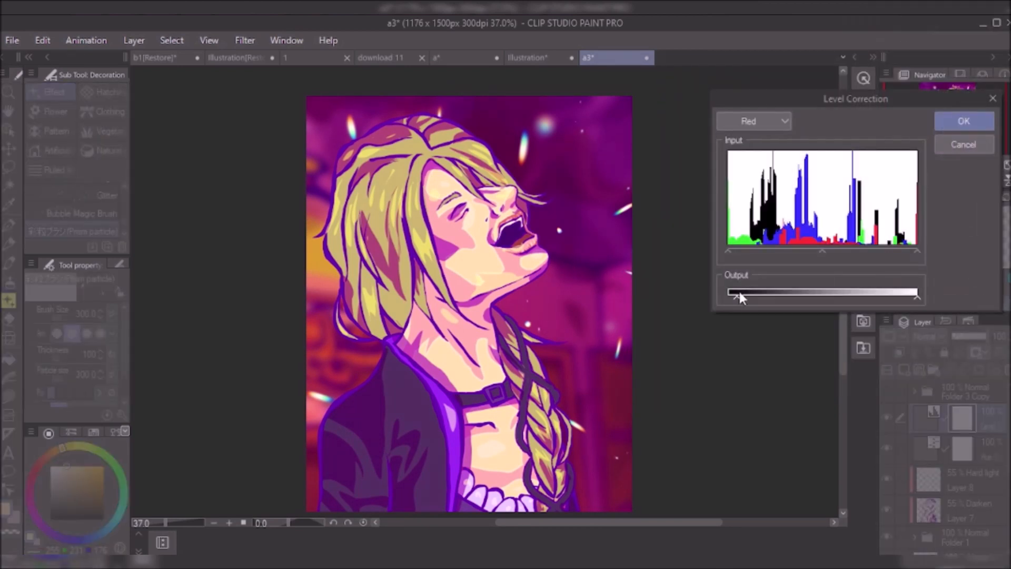
{"action": "left_click", "coordinate": [752, 120]}
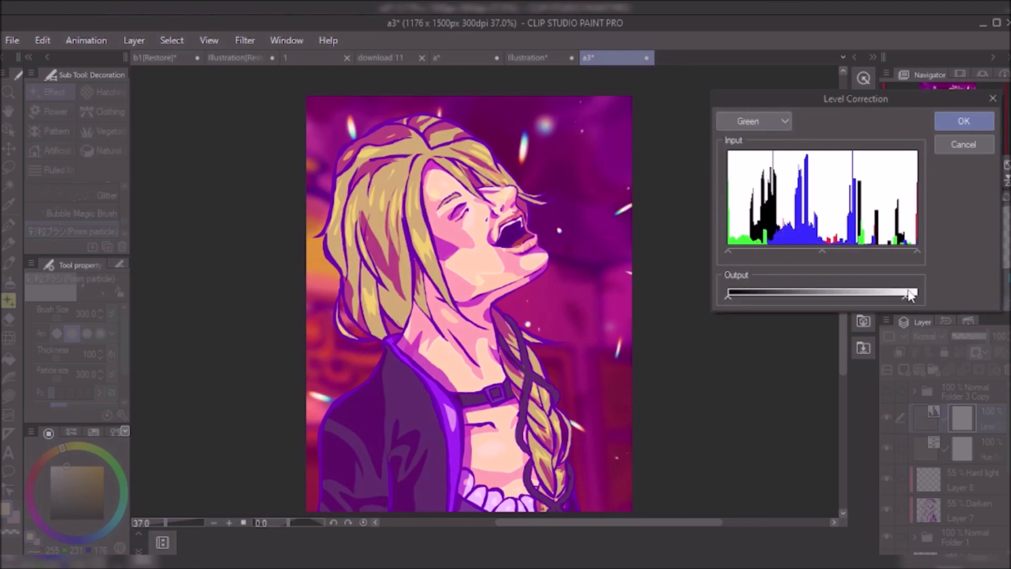
{"action": "left_click", "coordinate": [963, 120]}
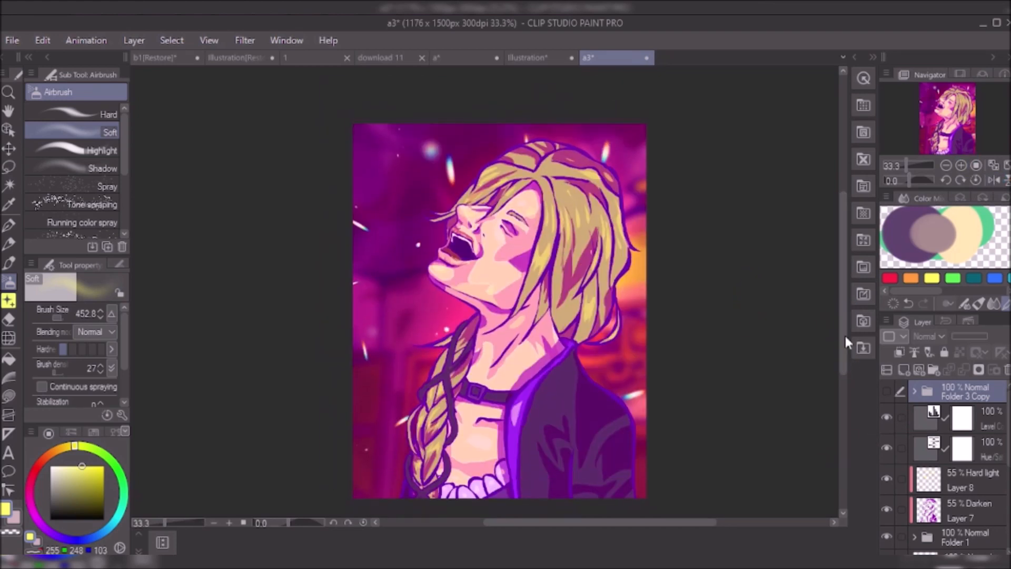
{"action": "left_click", "coordinate": [689, 57]}
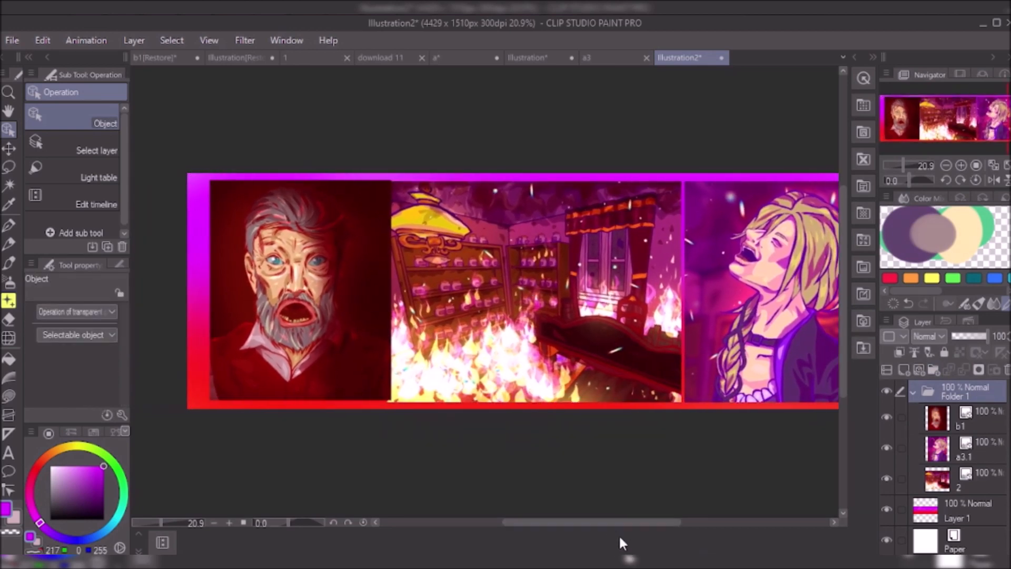
Outline the selected panels with a 15 px white frame and add a level correction over the banner.
{"action": "left_click", "coordinate": [451, 290]}
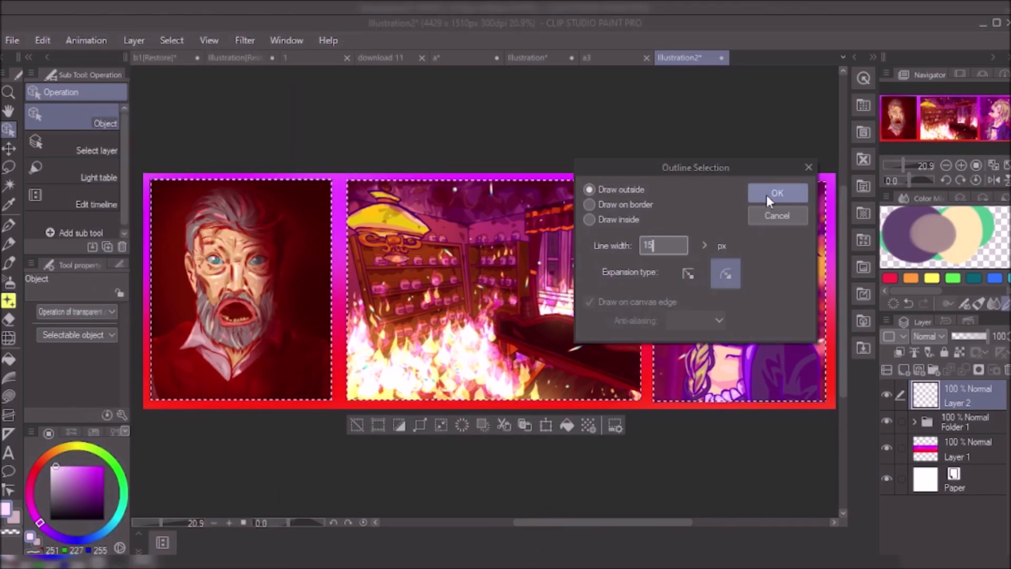
{"action": "left_click", "coordinate": [776, 193]}
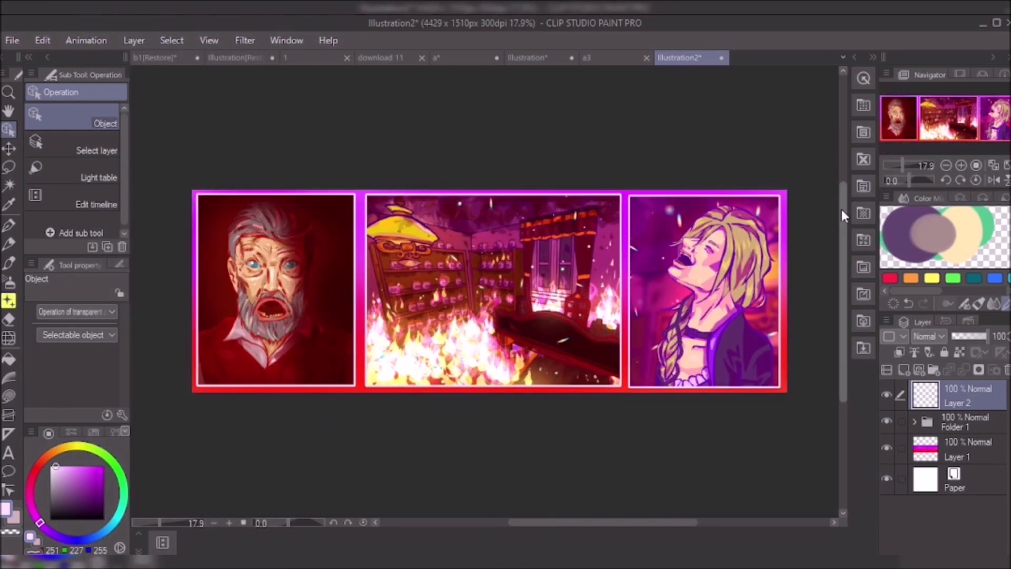
{"action": "left_click", "coordinate": [960, 421]}
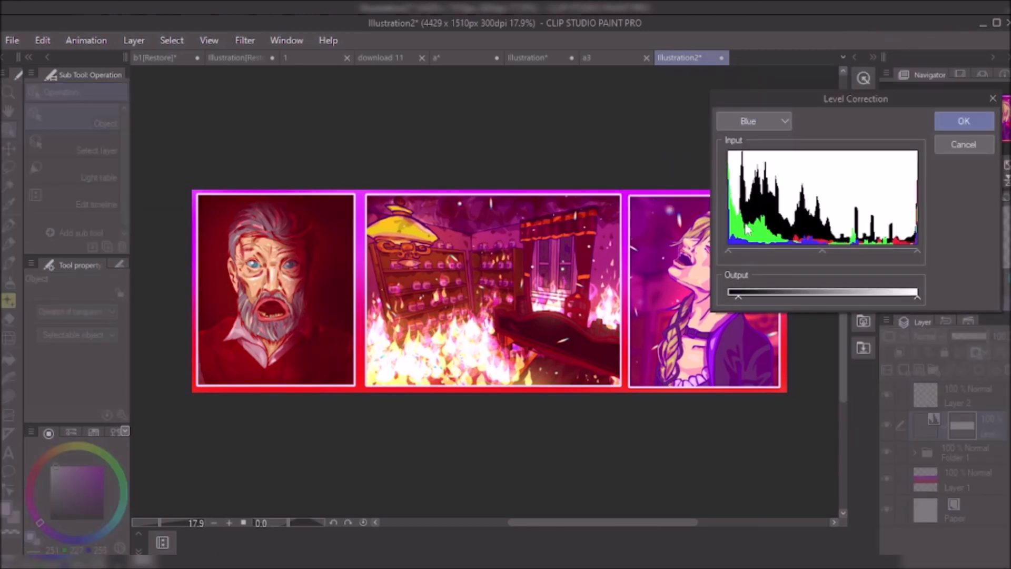
{"action": "left_click", "coordinate": [964, 120]}
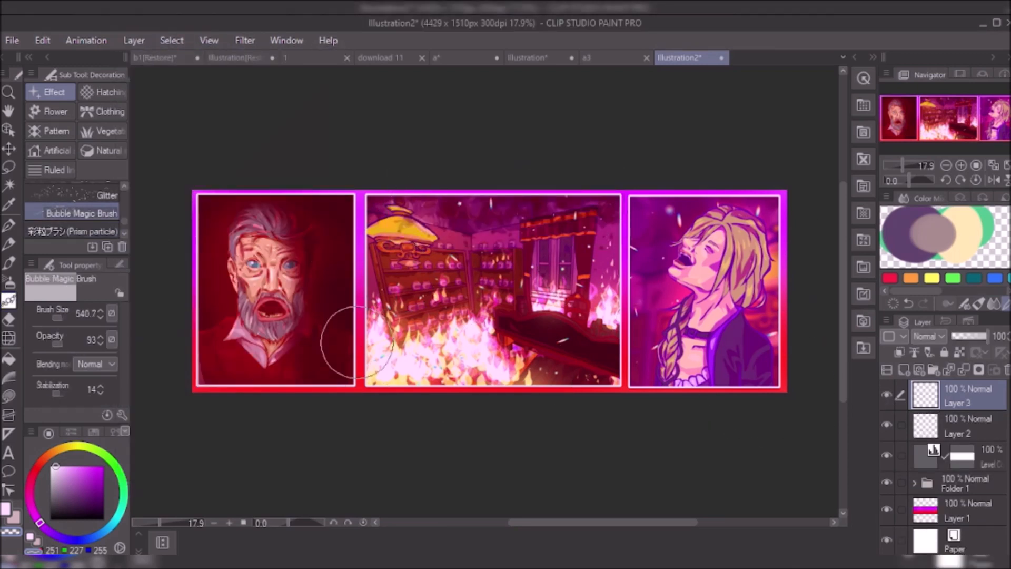
Paint sparkling particles on Layer 3 with the Prism brush and set its blend mode.
{"action": "left_click", "coordinate": [73, 231]}
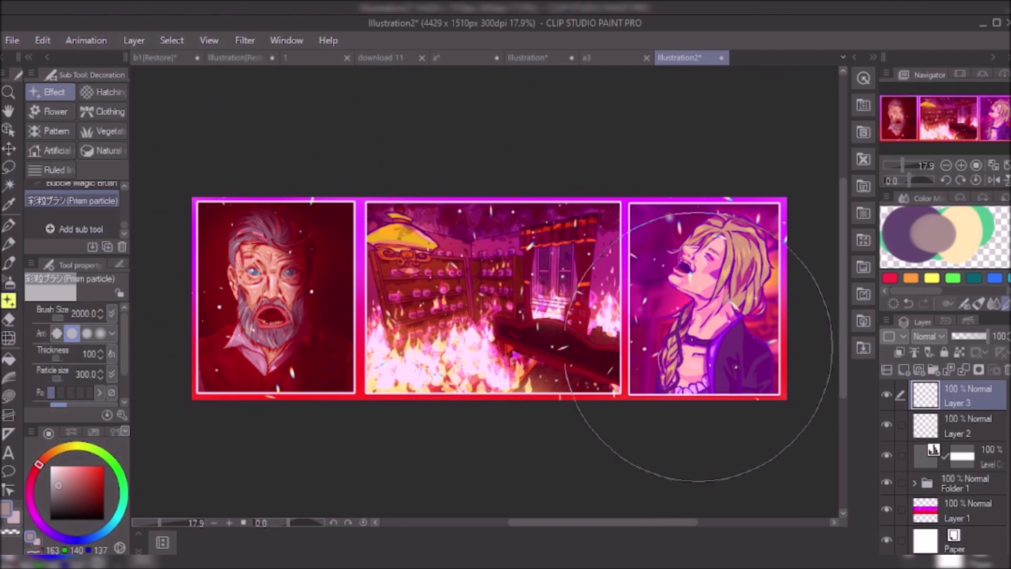
{"action": "left_click", "coordinate": [927, 336]}
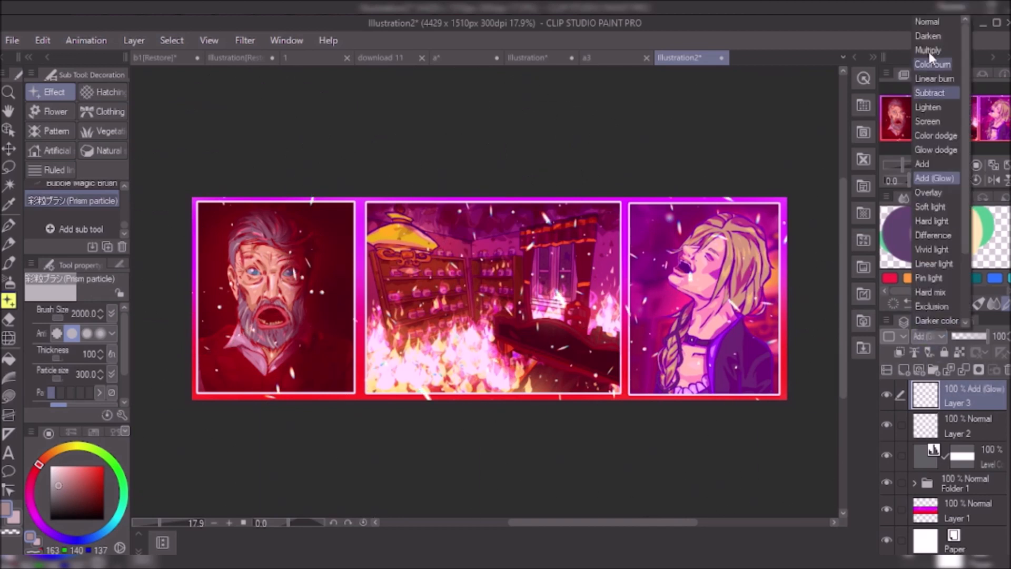
{"action": "left_click", "coordinate": [927, 21]}
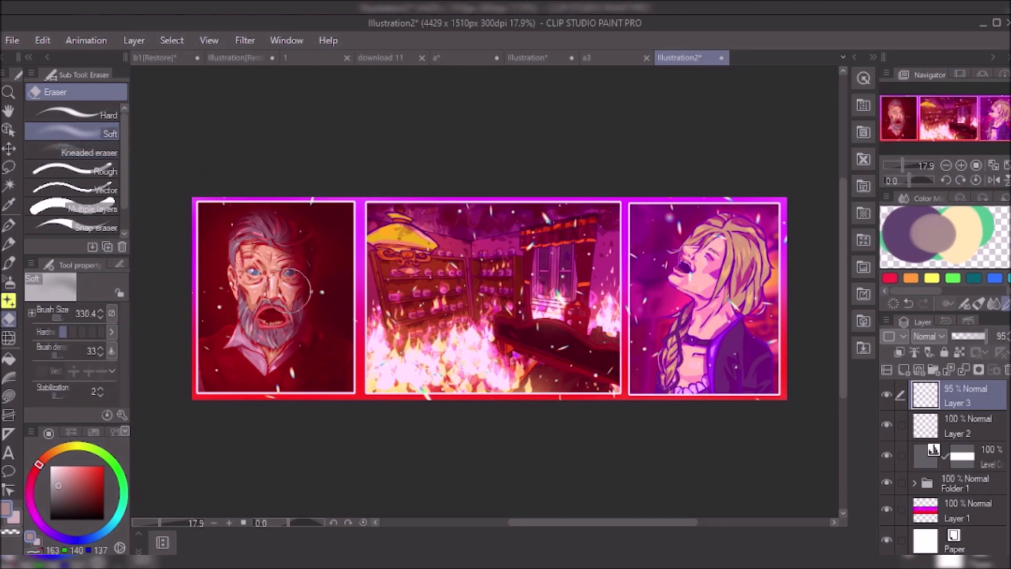
{"action": "mouse_move", "coordinate": [780, 438]}
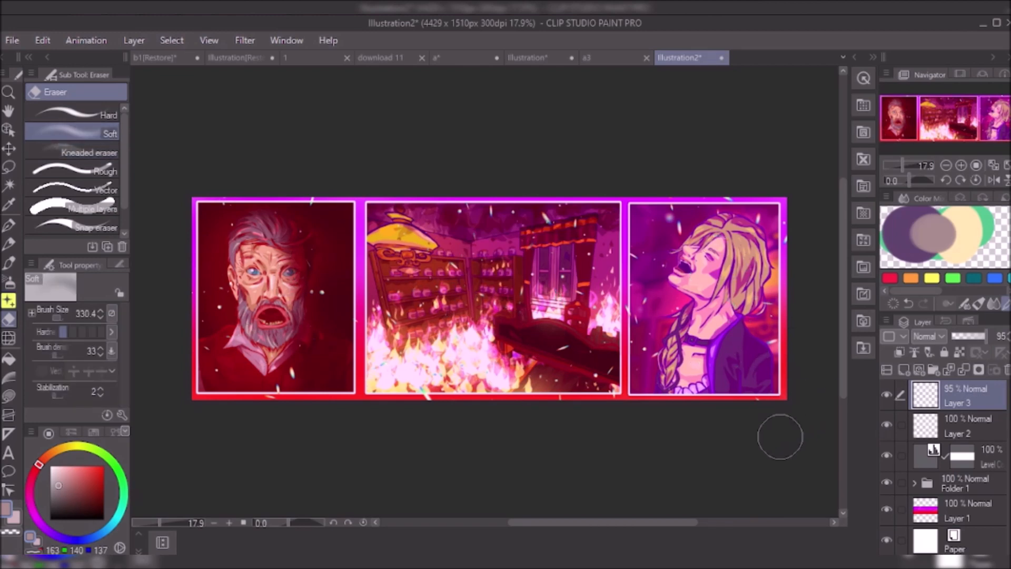